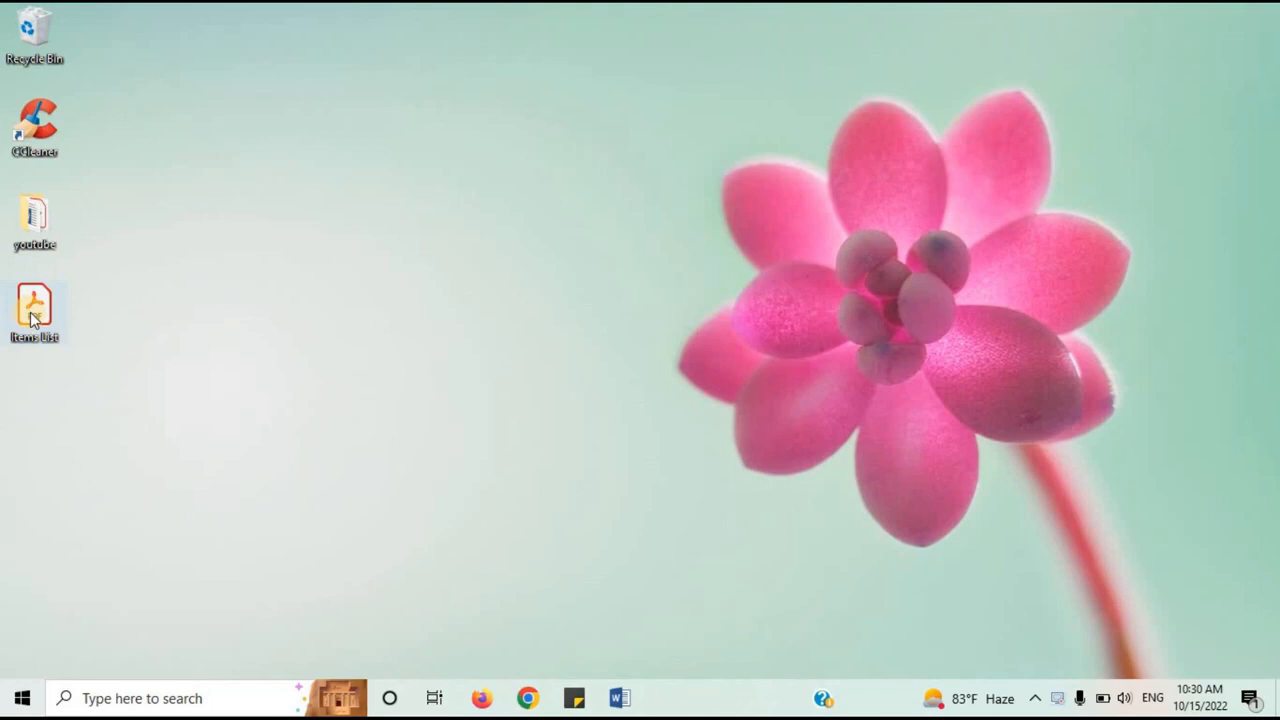
Open Items List.pdf from the desktop in Acrobat Reader and maximize it
{"action": "left_click", "coordinate": [34, 310]}
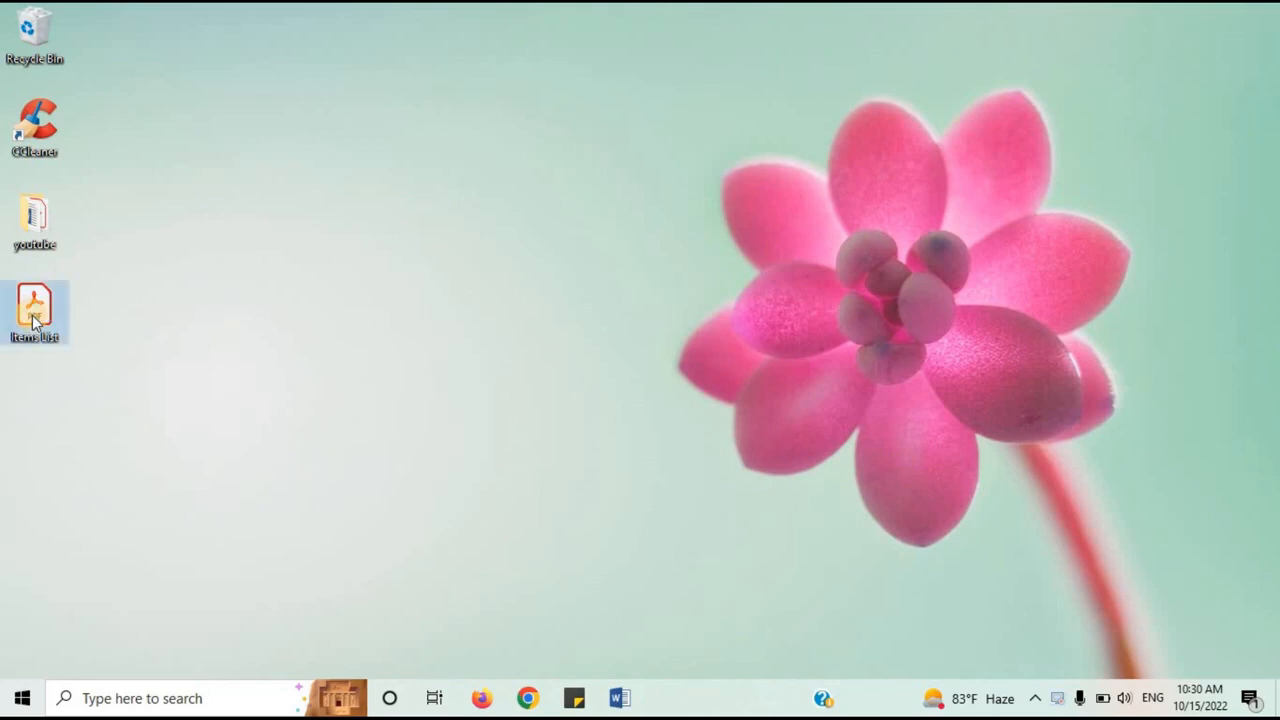
{"action": "double_click", "coordinate": [32, 310]}
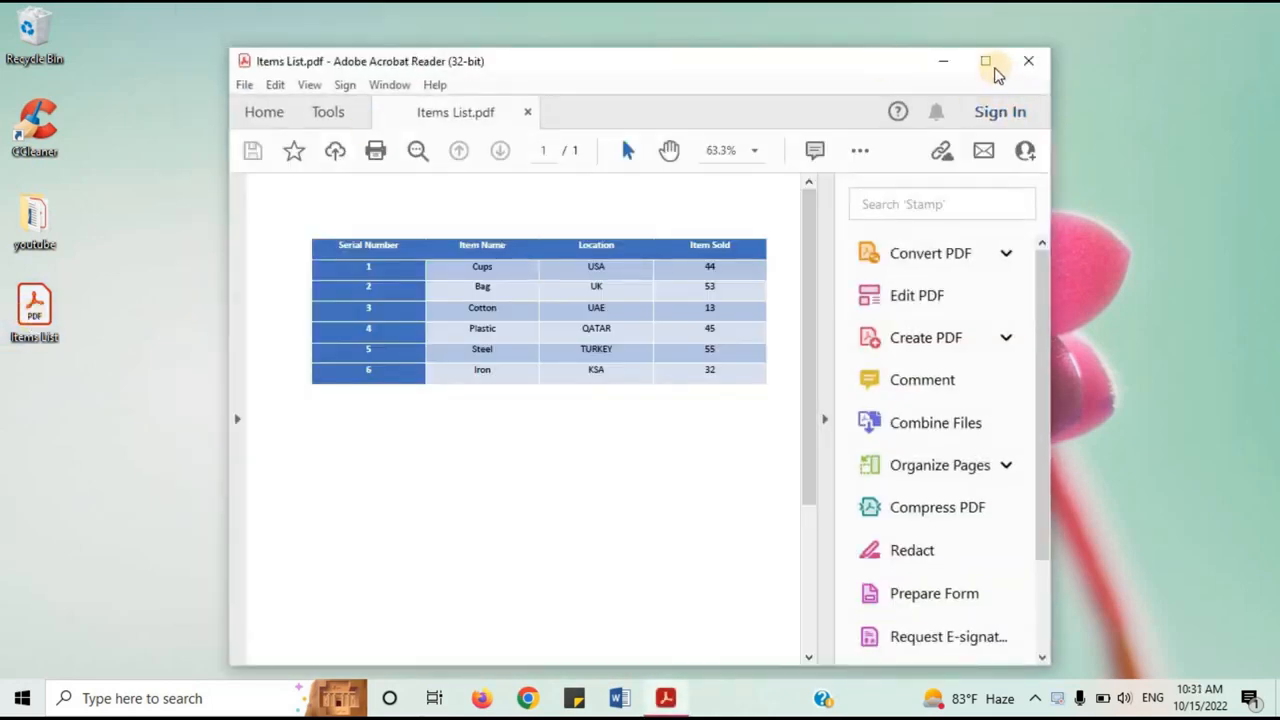
{"action": "left_click", "coordinate": [984, 60]}
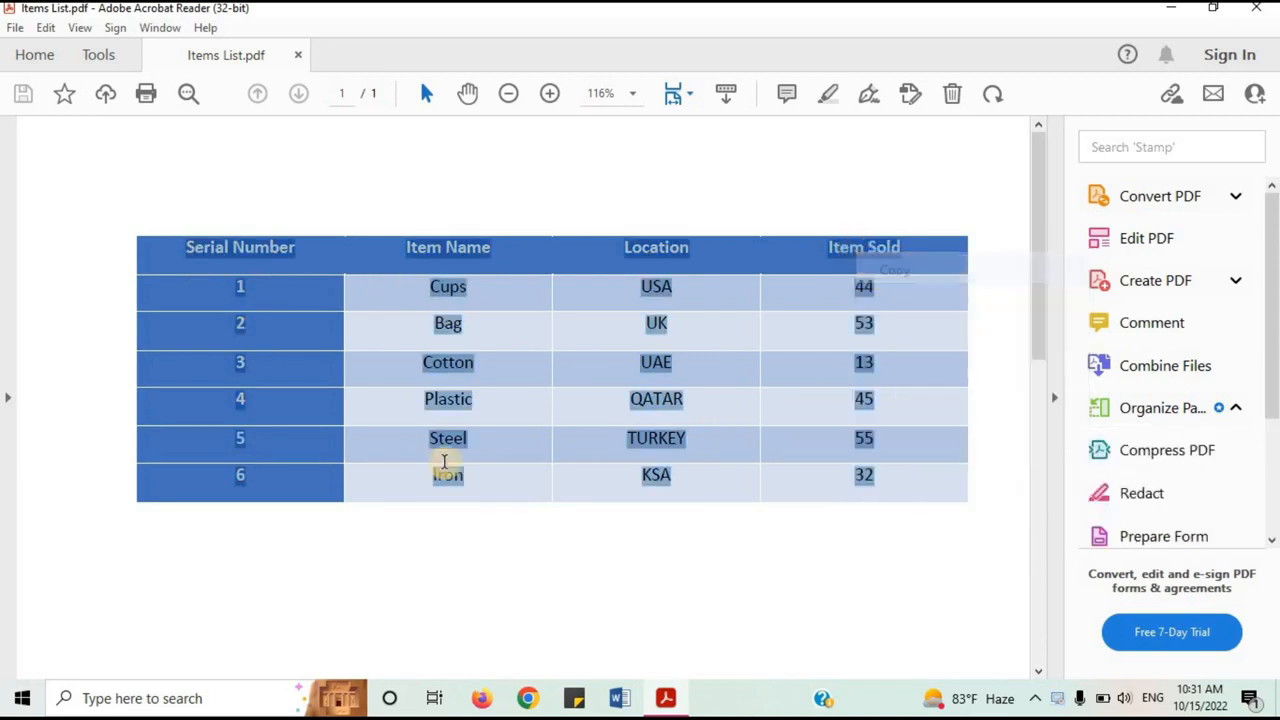
Close Book1 without saving after the table pasted into a single row
{"action": "left_click", "coordinate": [710, 698]}
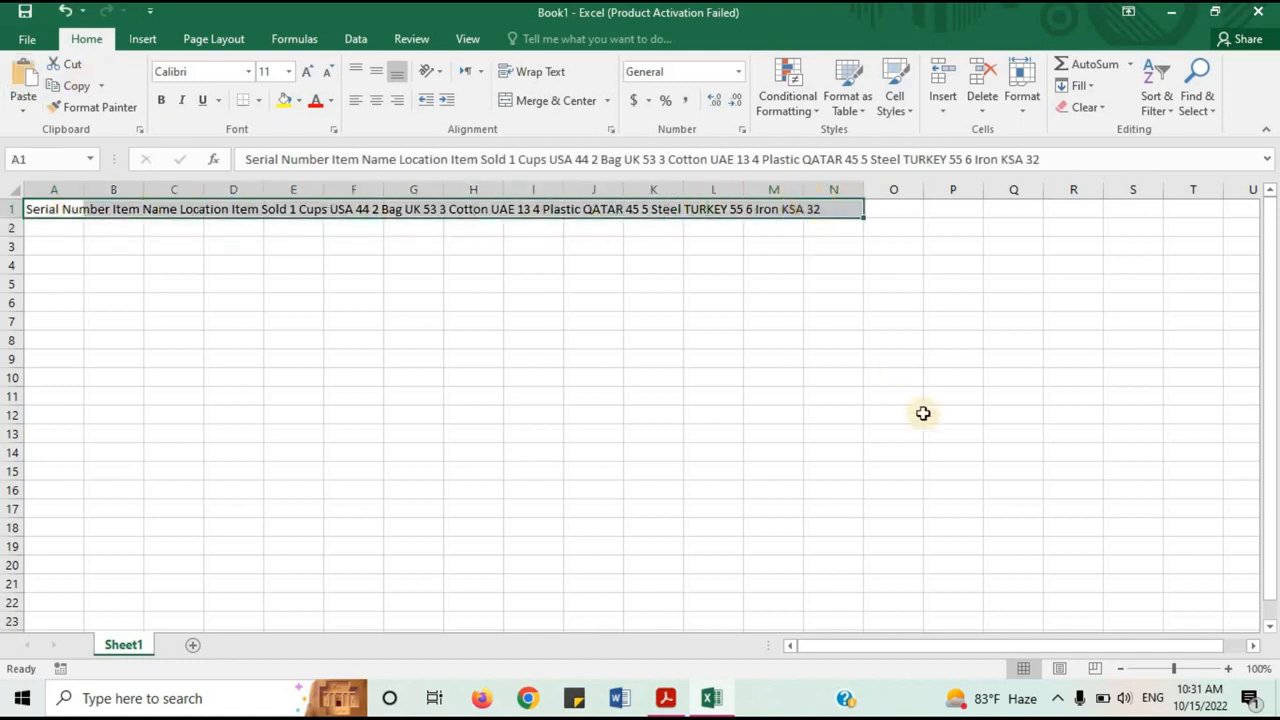
{"action": "mouse_move", "coordinate": [1048, 140]}
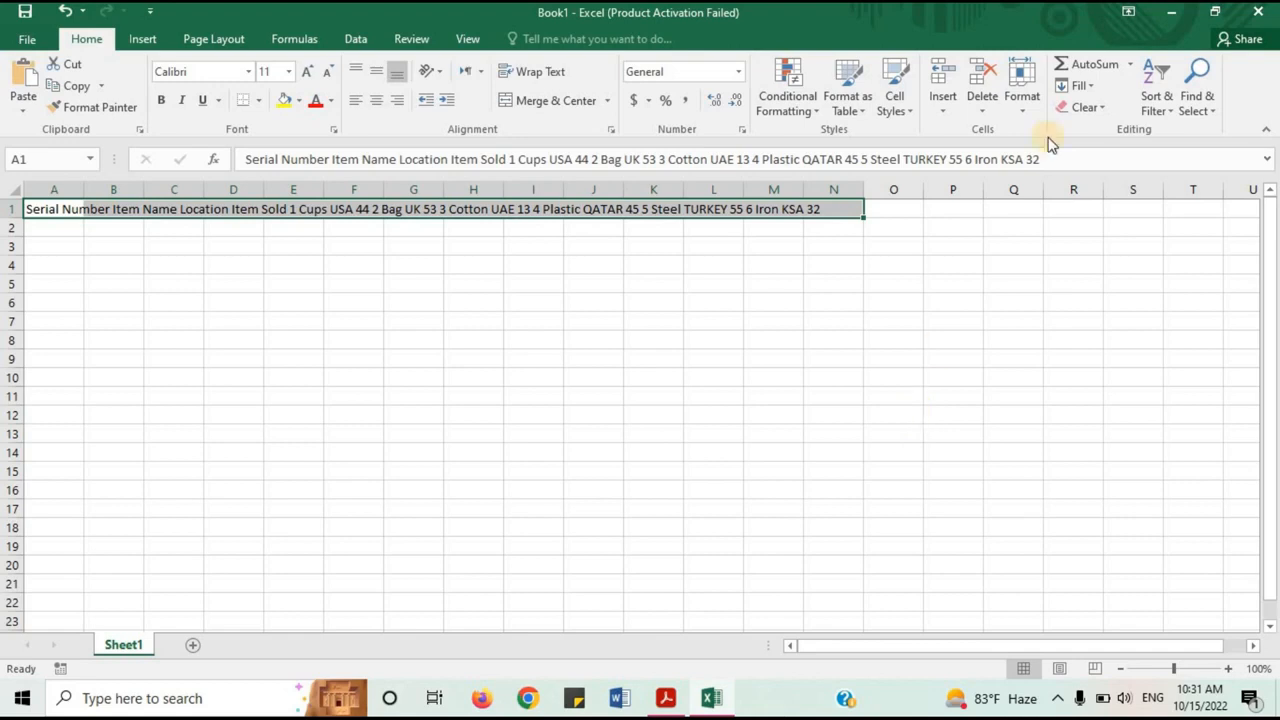
{"action": "left_click", "coordinate": [1258, 12]}
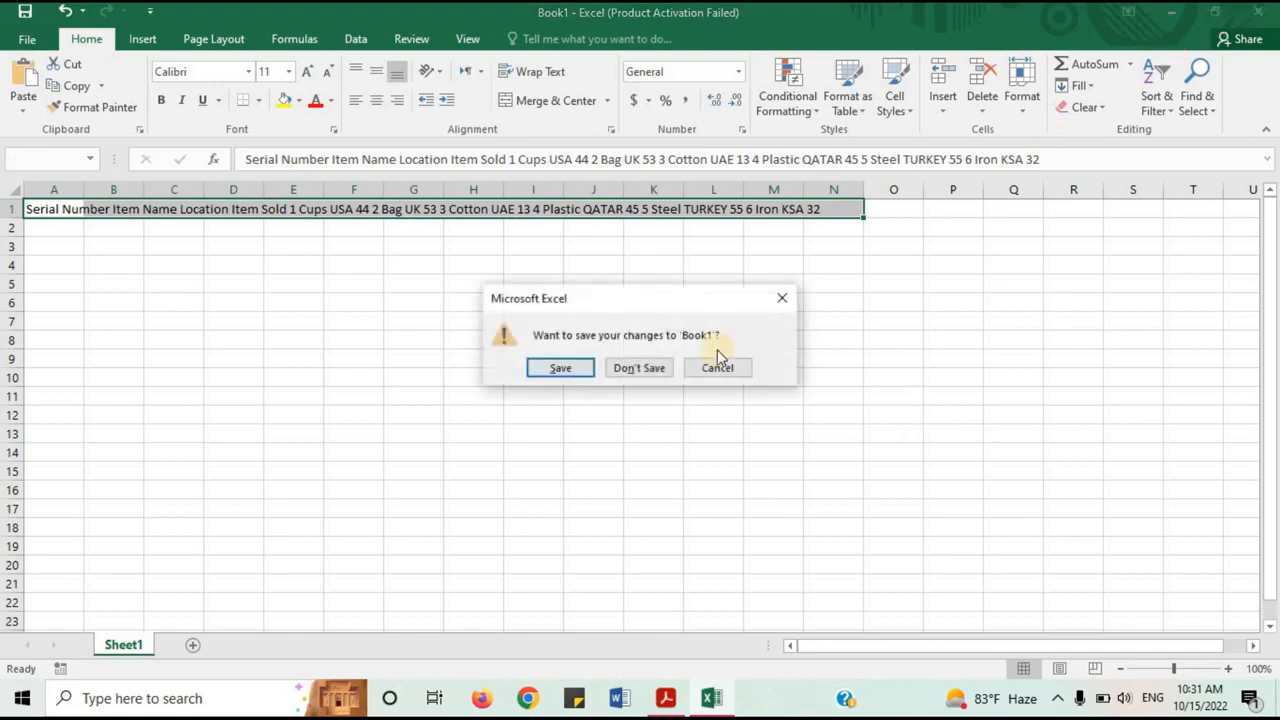
{"action": "left_click", "coordinate": [638, 368]}
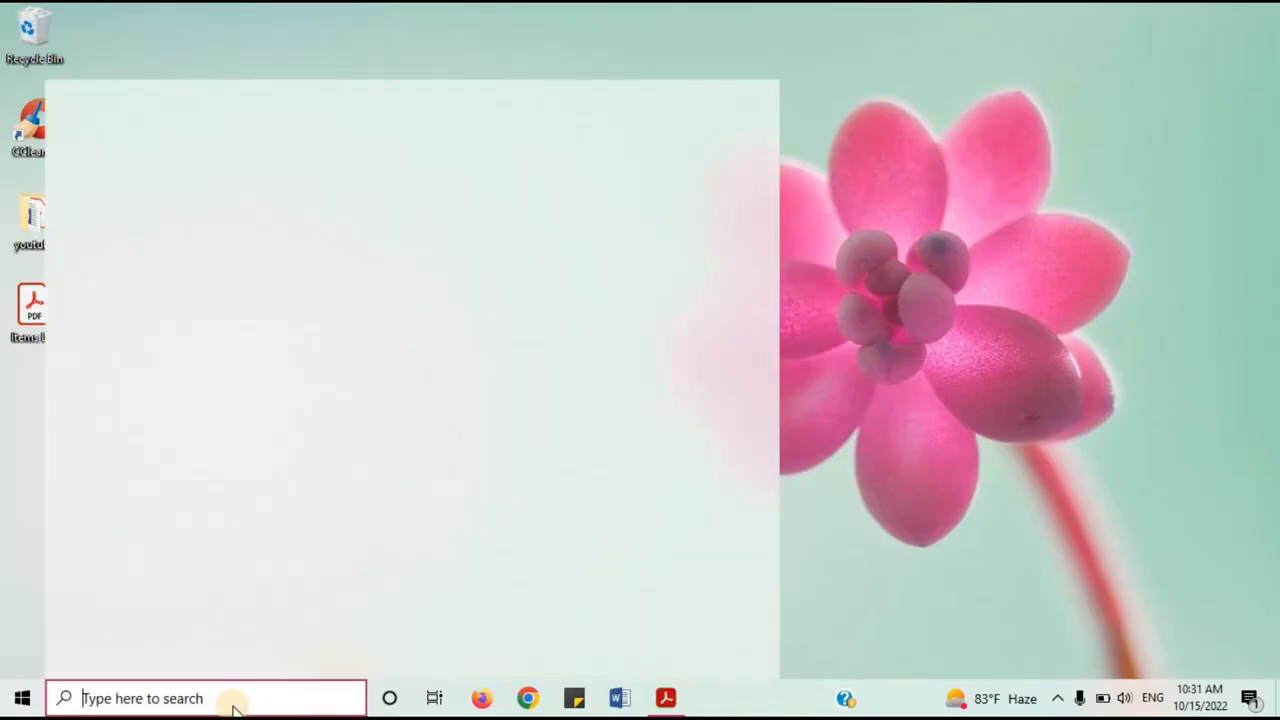
Launch Word 2016 with Items List.pdf opened and maximize the document window
{"action": "type", "text": "word 2016"}
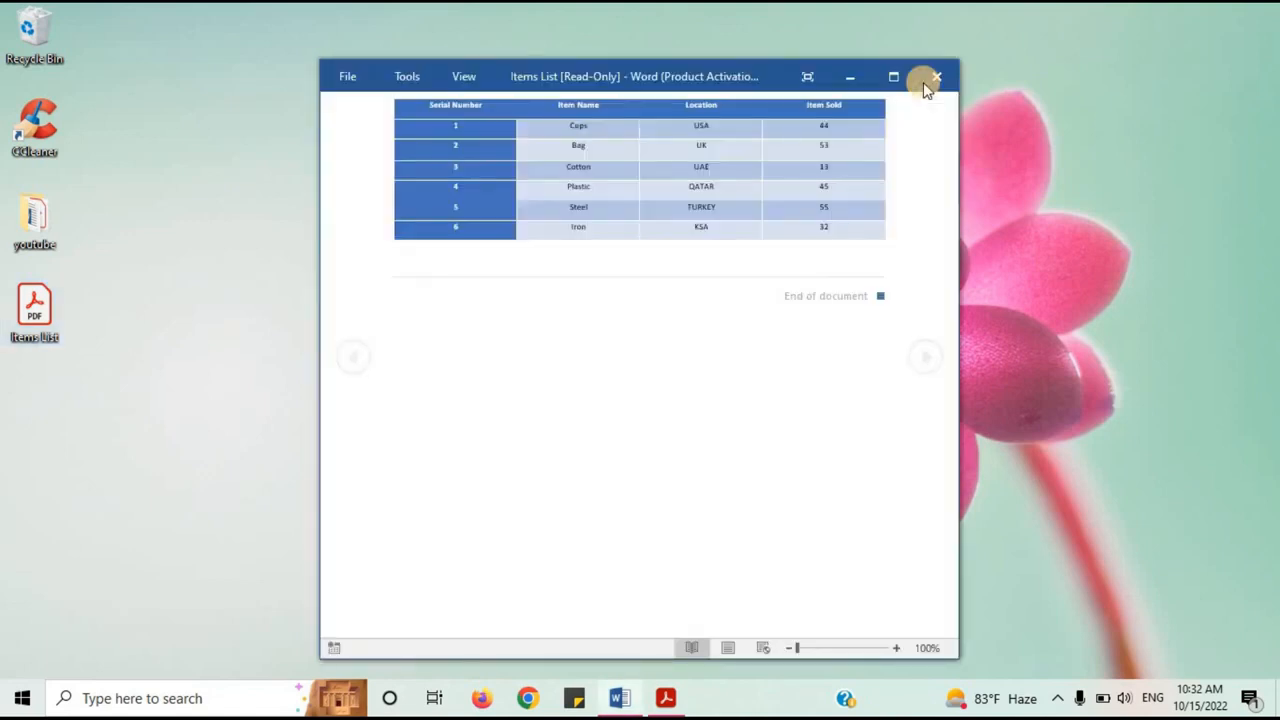
{"action": "left_click", "coordinate": [892, 76]}
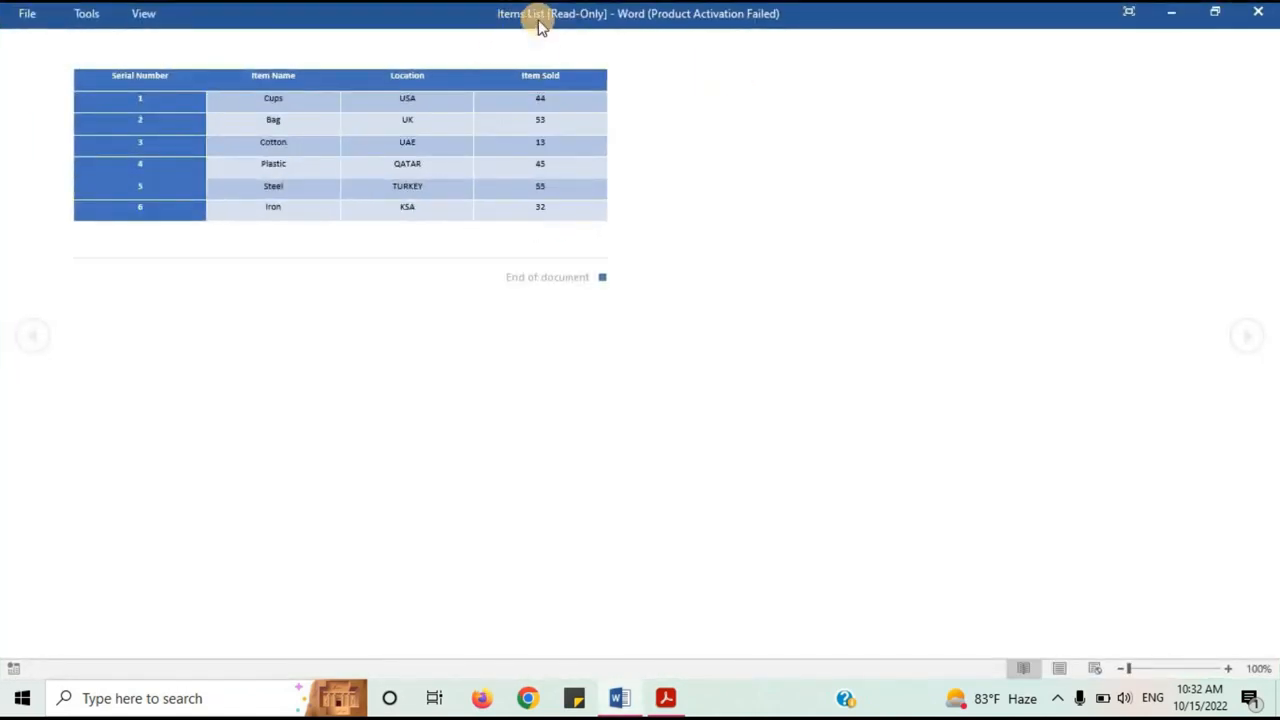
{"action": "left_click", "coordinate": [1214, 12]}
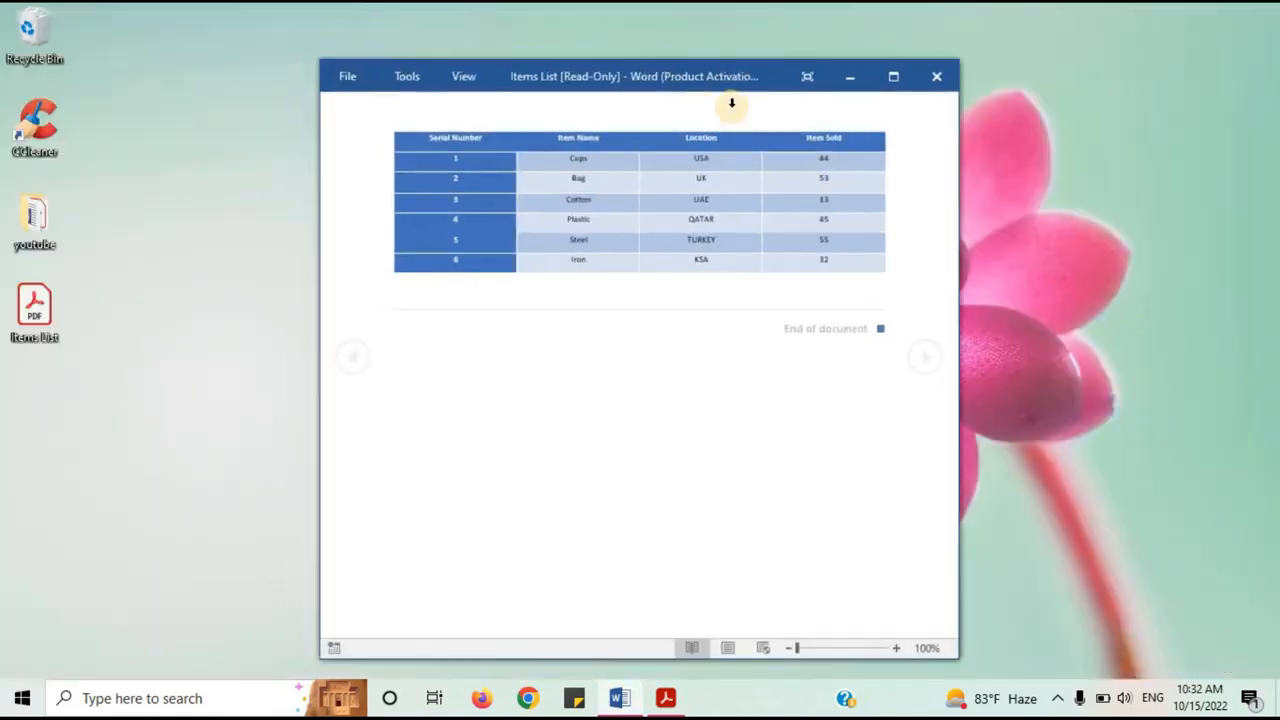
{"action": "left_click", "coordinate": [892, 76]}
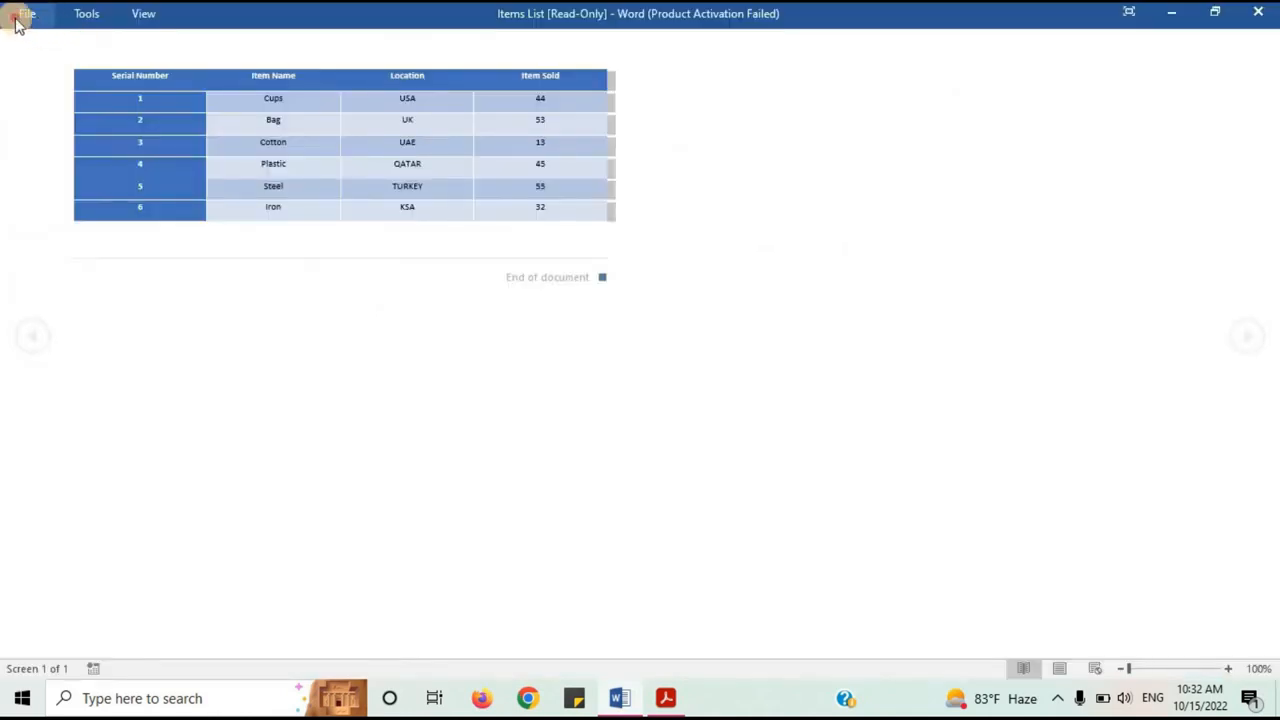
Save the document to the Desktop as a Word Document via Save As
{"action": "left_click", "coordinate": [26, 12]}
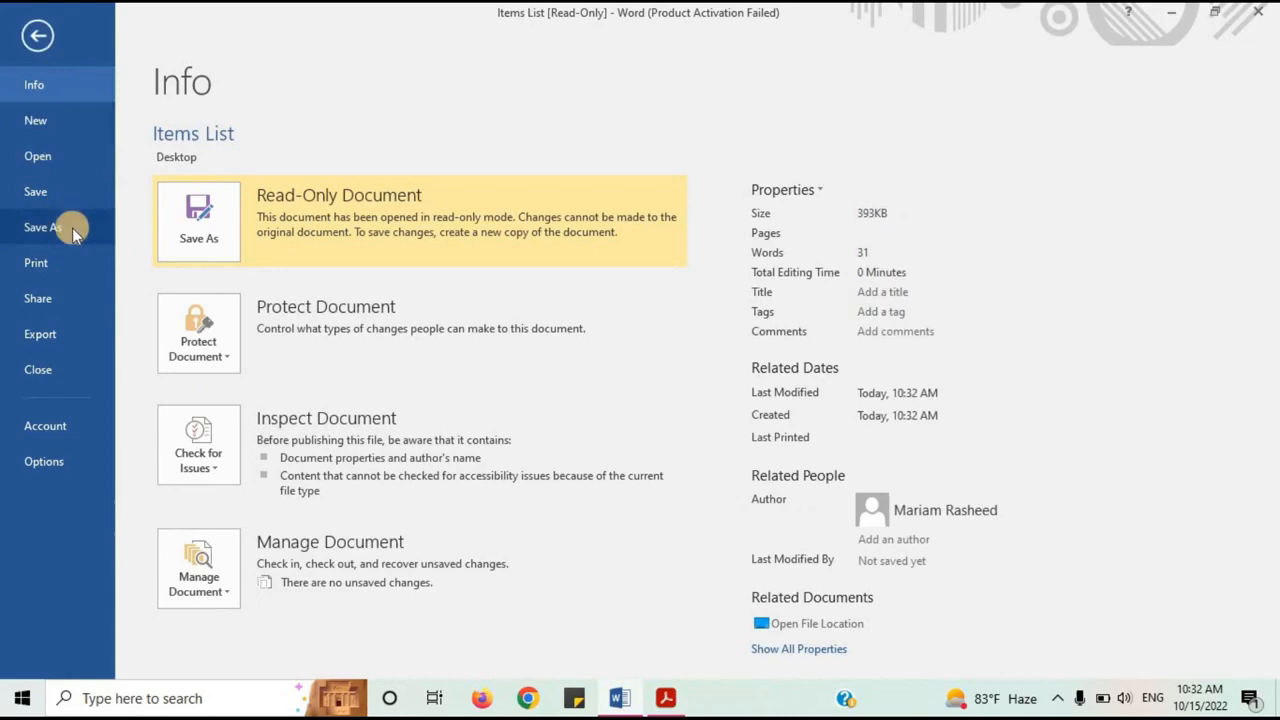
{"action": "left_click", "coordinate": [42, 228]}
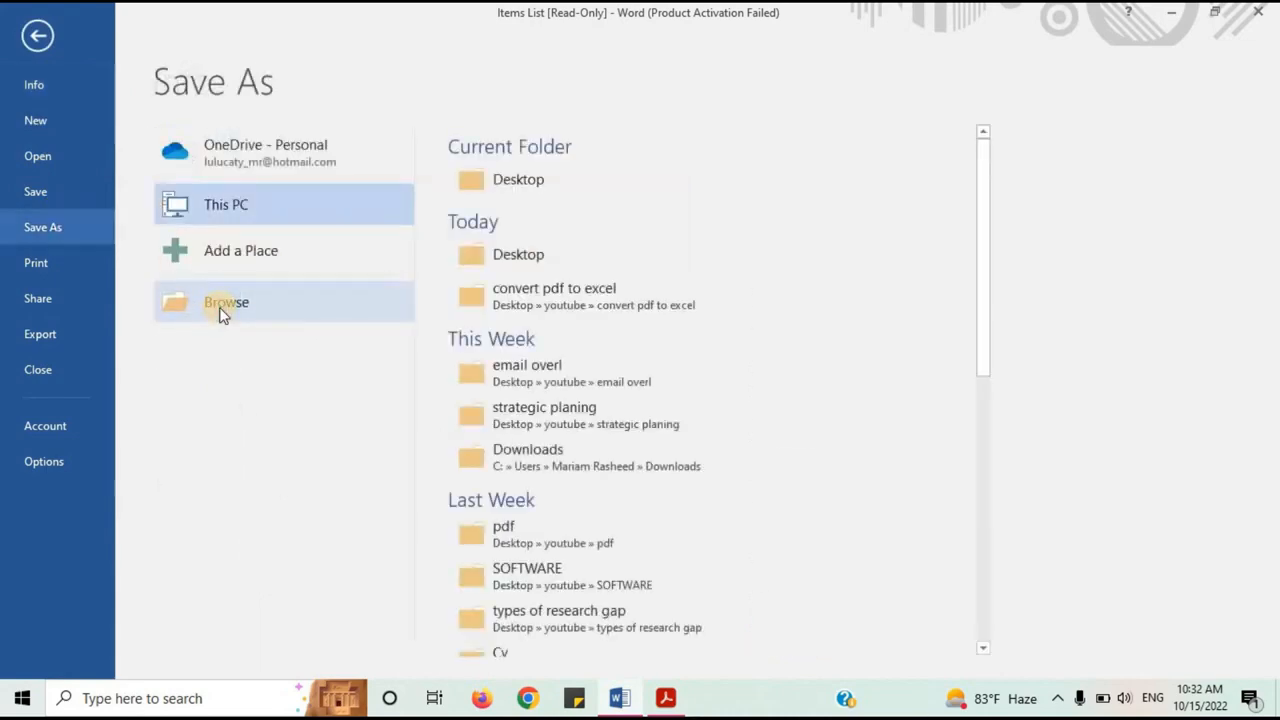
{"action": "left_click", "coordinate": [224, 302]}
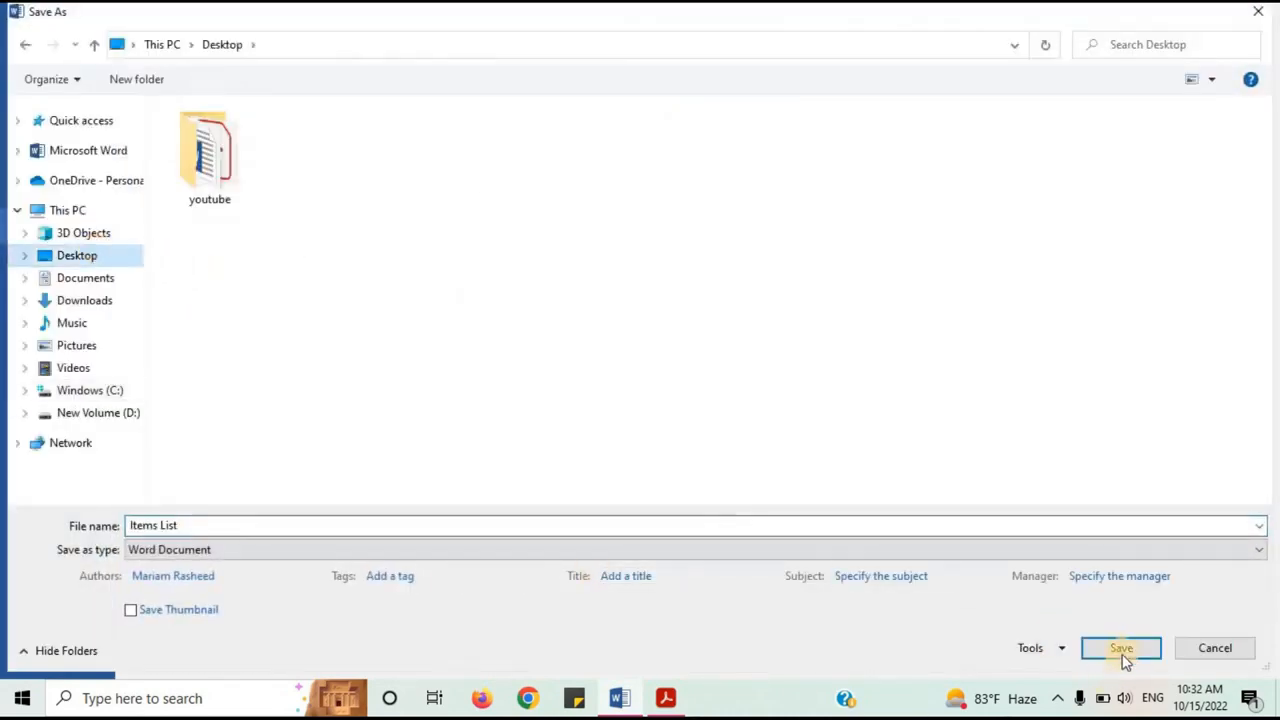
{"action": "left_click", "coordinate": [1120, 648]}
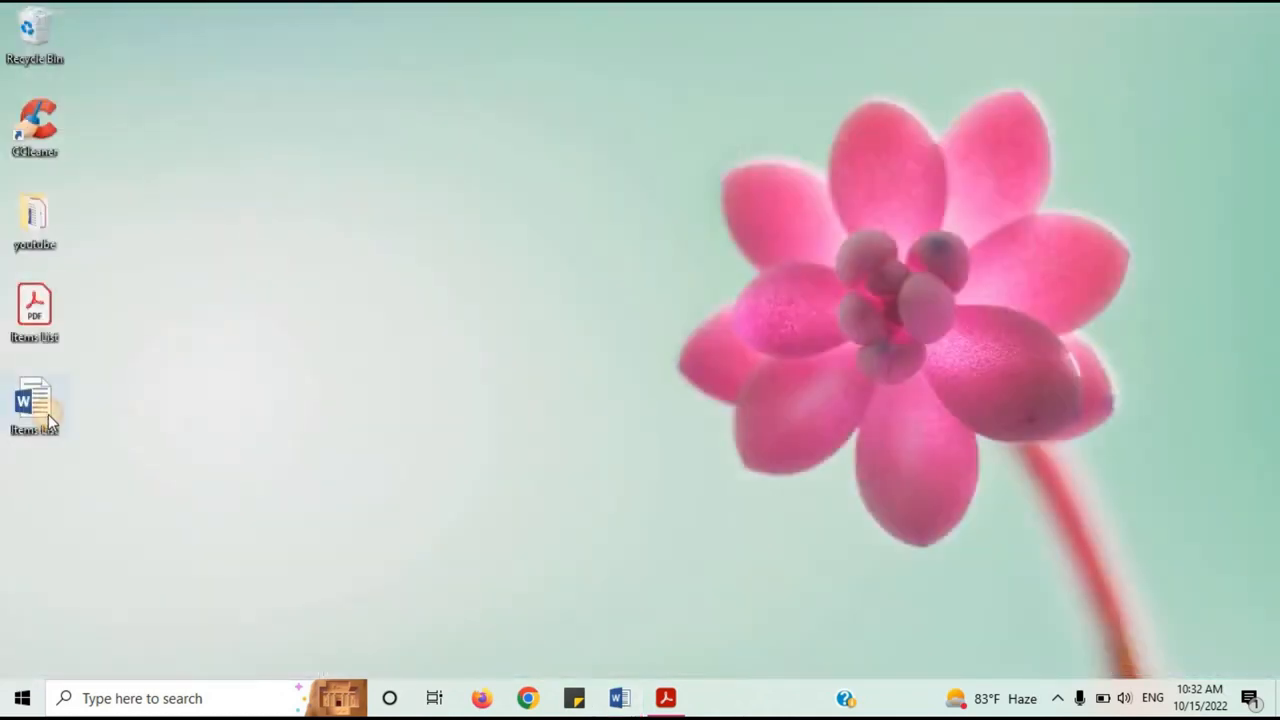
Reopen the saved Items List Word file and enter Serial Number in the empty first header cell
{"action": "left_click", "coordinate": [34, 400]}
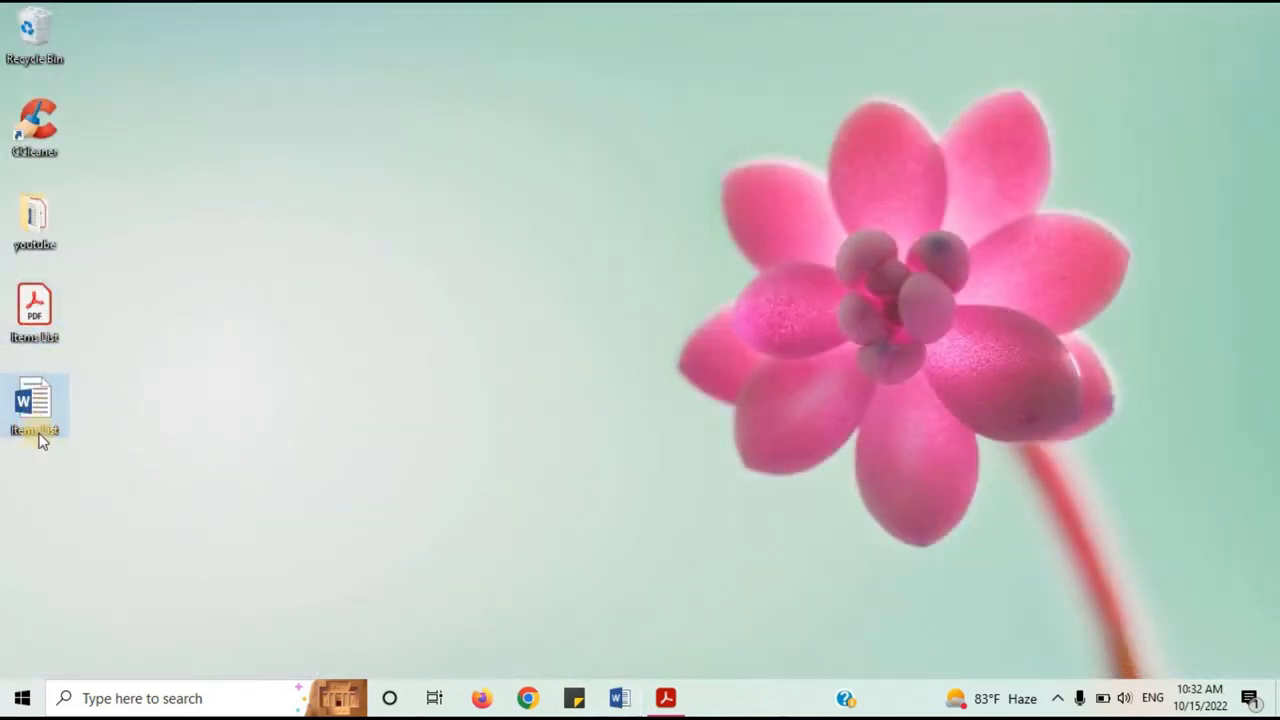
{"action": "double_click", "coordinate": [34, 404]}
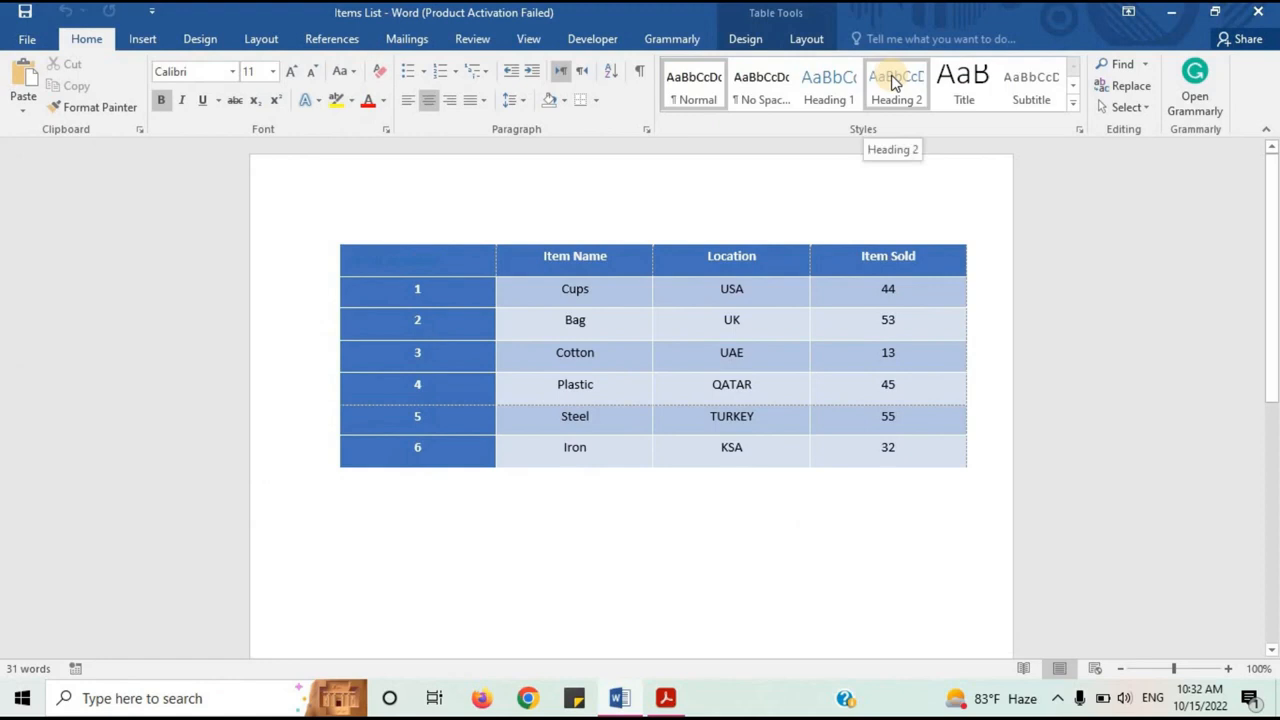
{"action": "type", "text": "Serial Number"}
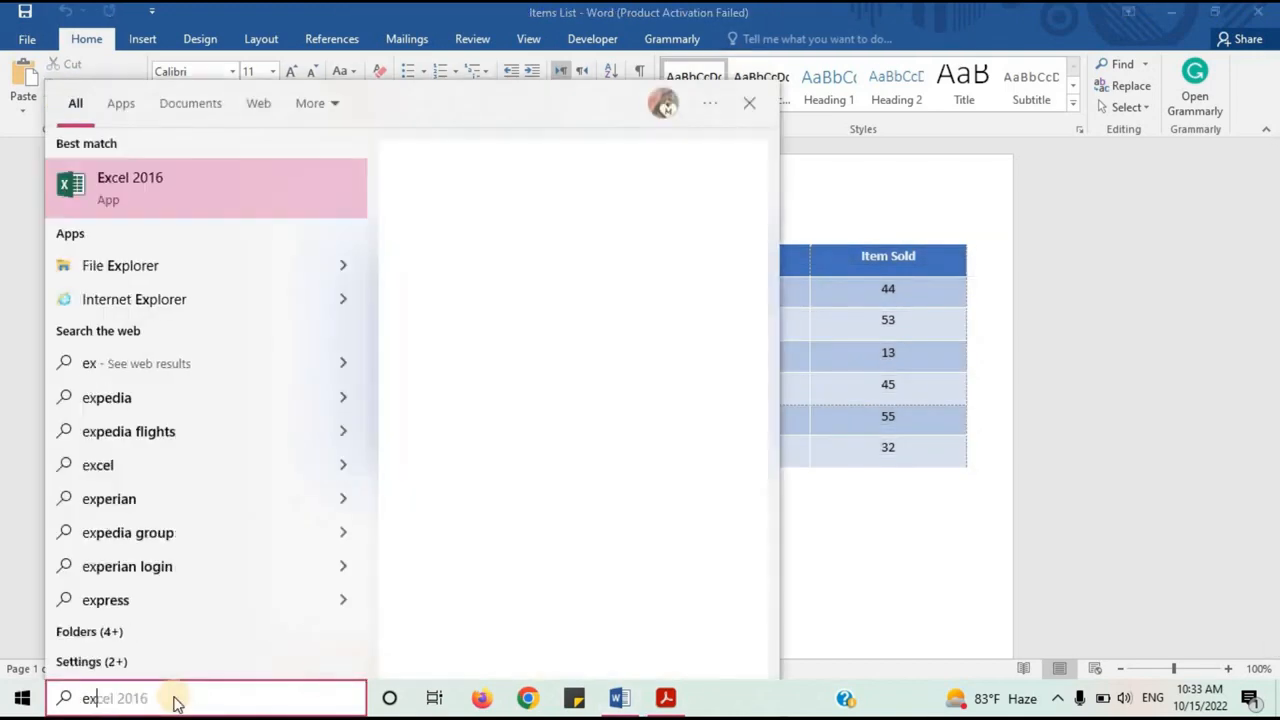
In a maximized Excel 2016 sheet, paste the table at A1 and widen columns B–D
{"action": "left_click", "coordinate": [130, 188]}
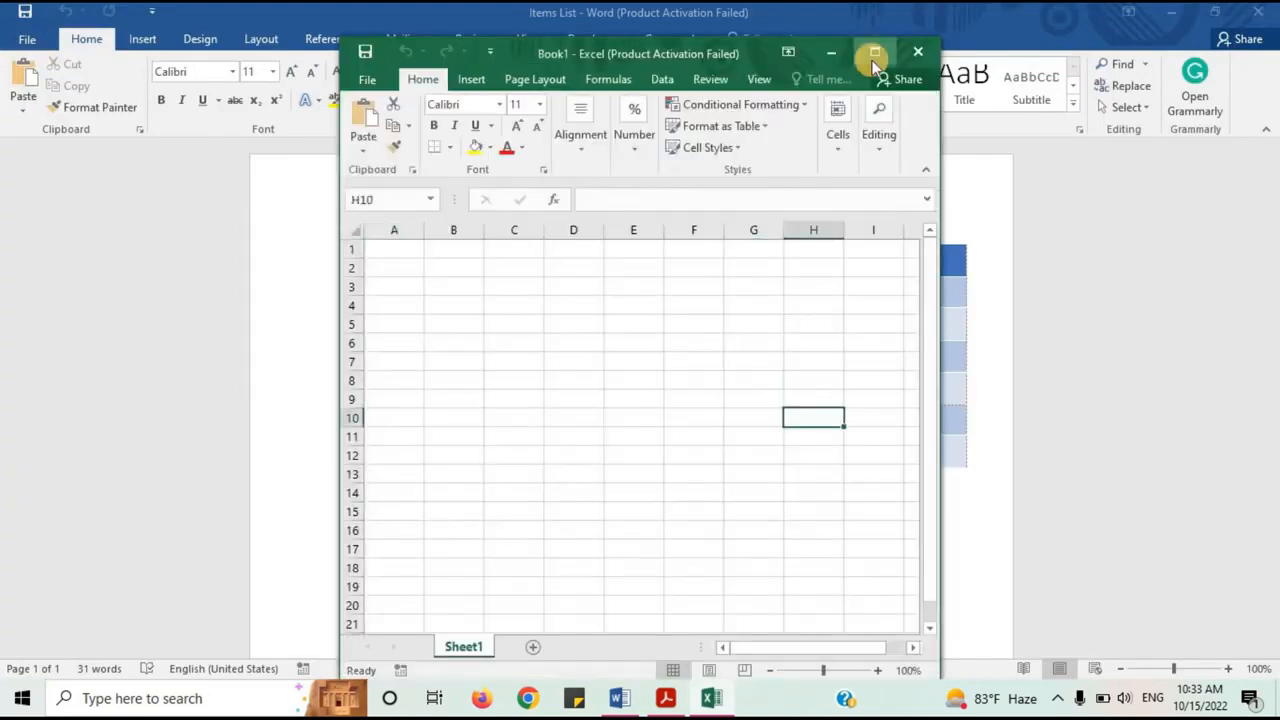
{"action": "left_click", "coordinate": [874, 52]}
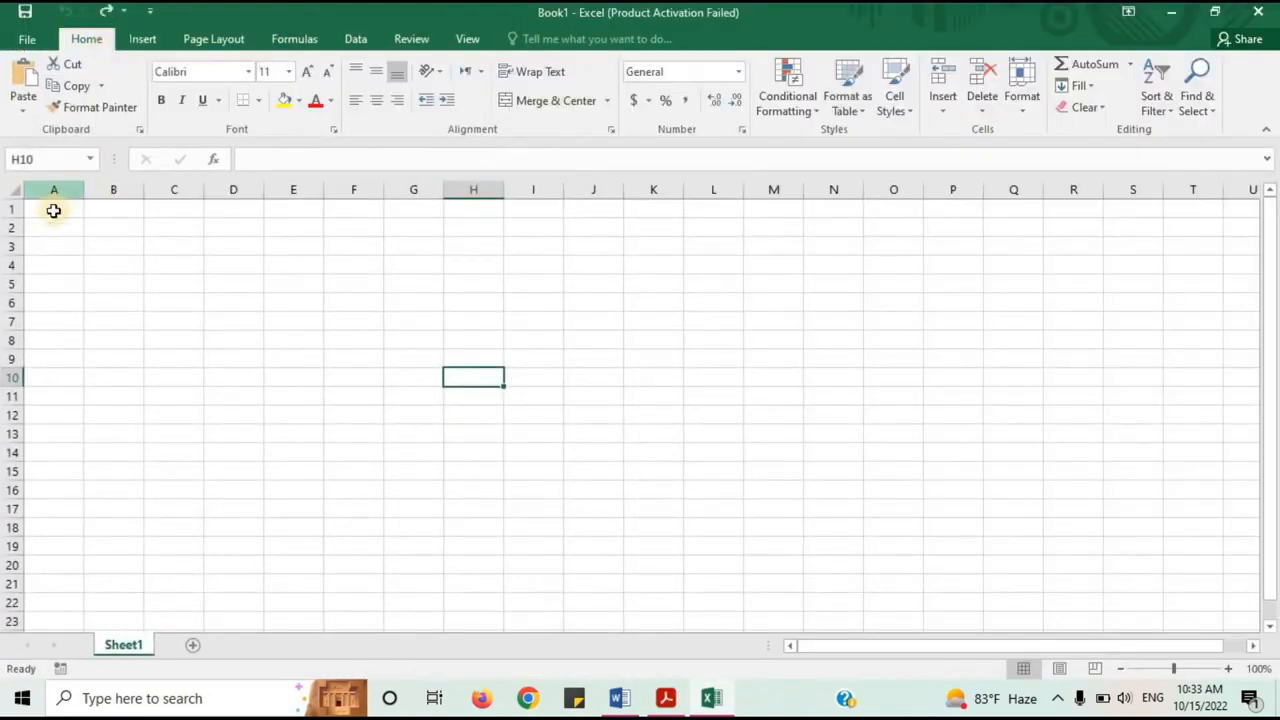
{"action": "left_click", "coordinate": [54, 208]}
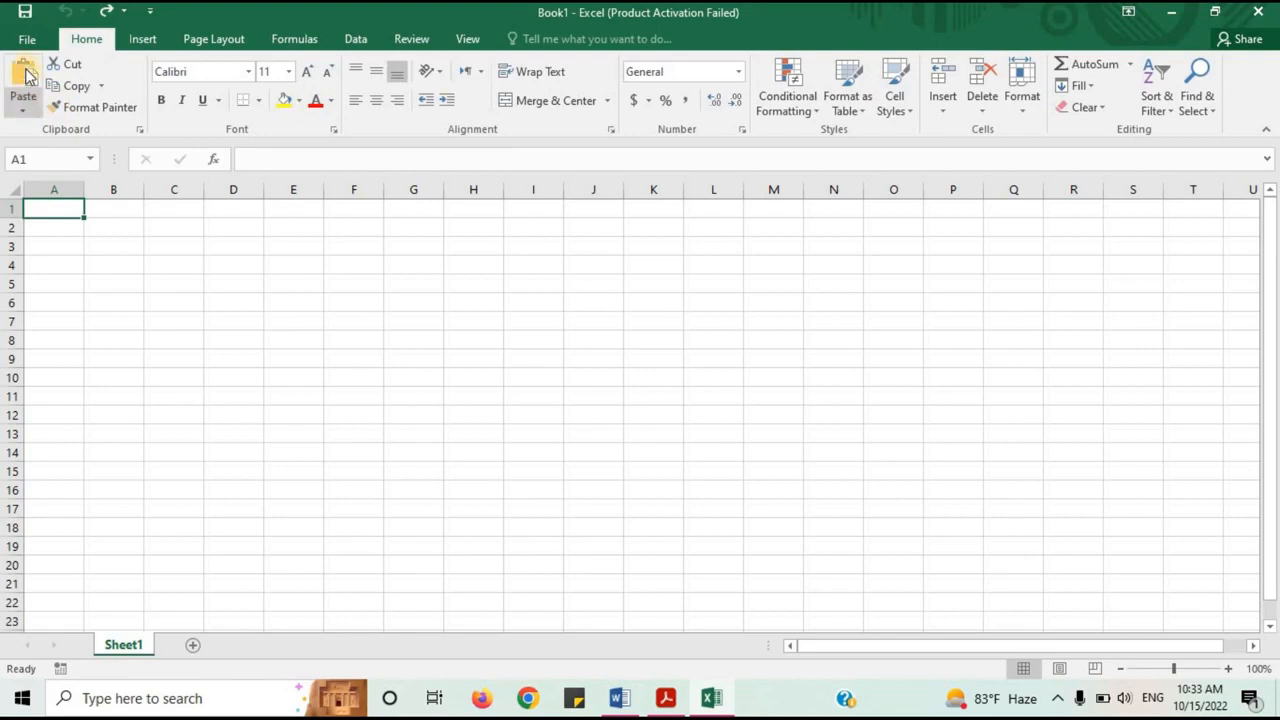
{"action": "left_click", "coordinate": [22, 84]}
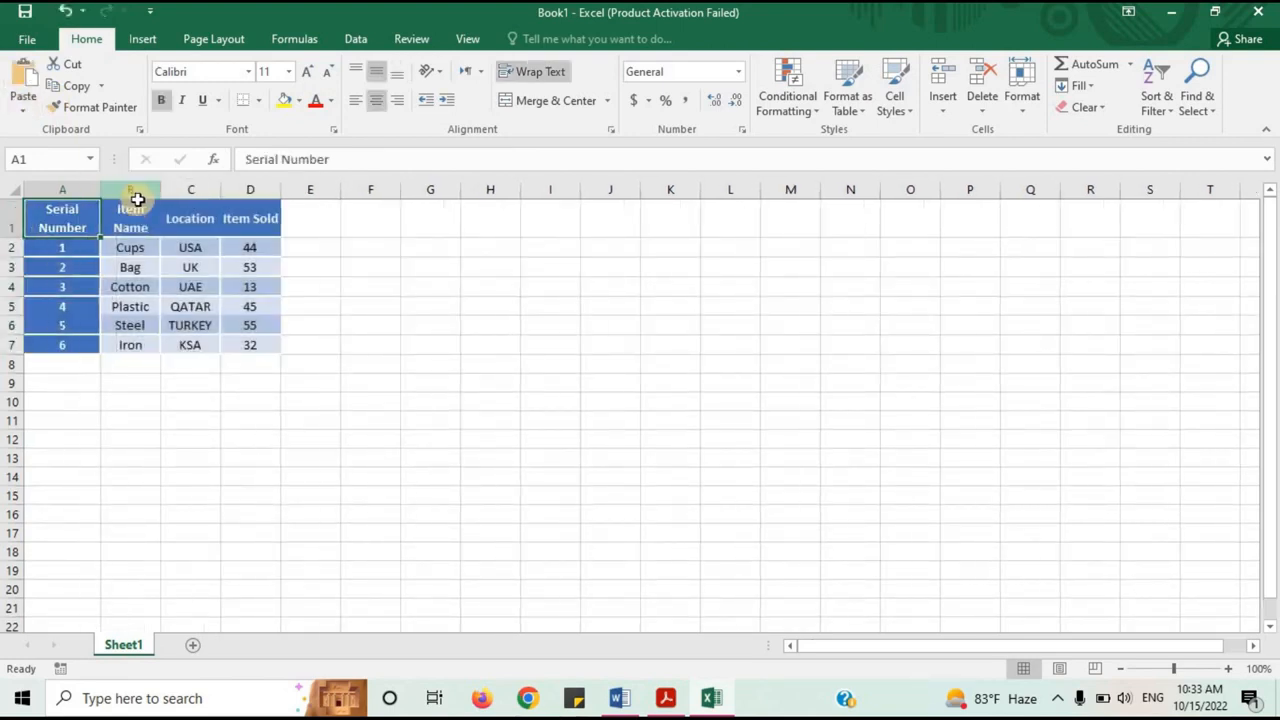
{"action": "left_click", "coordinate": [140, 188]}
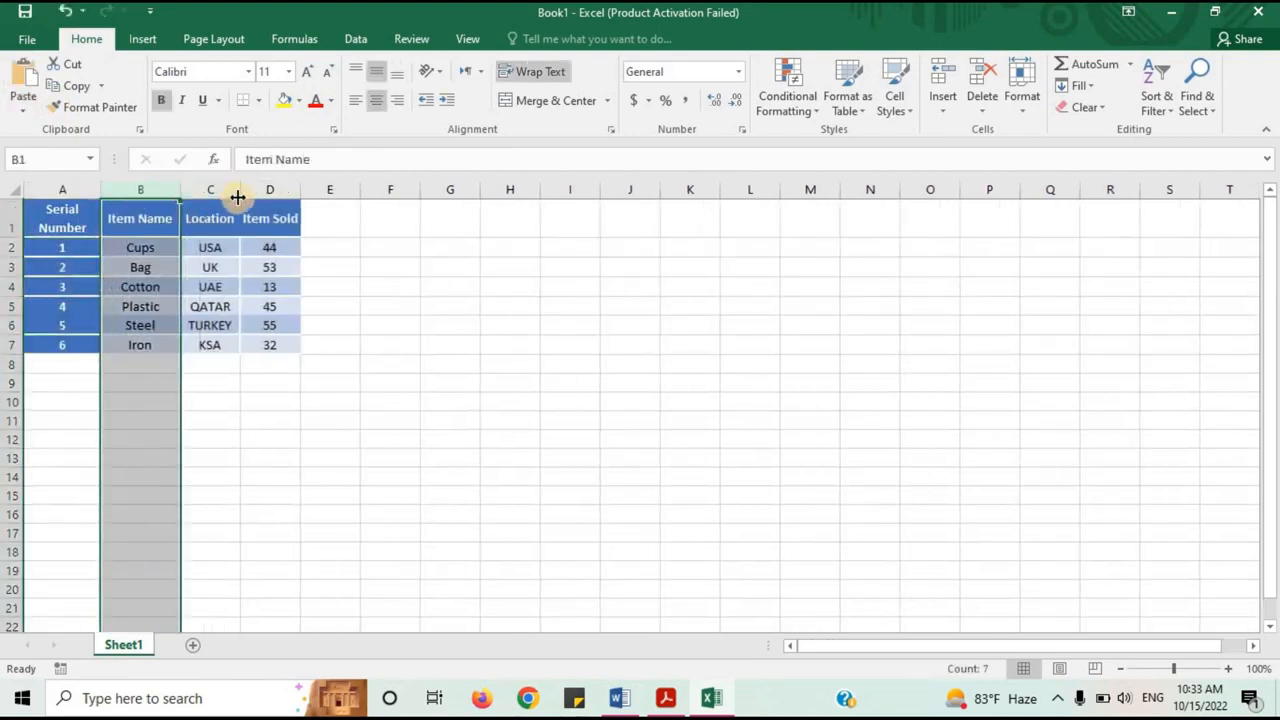
{"action": "left_click", "coordinate": [210, 188]}
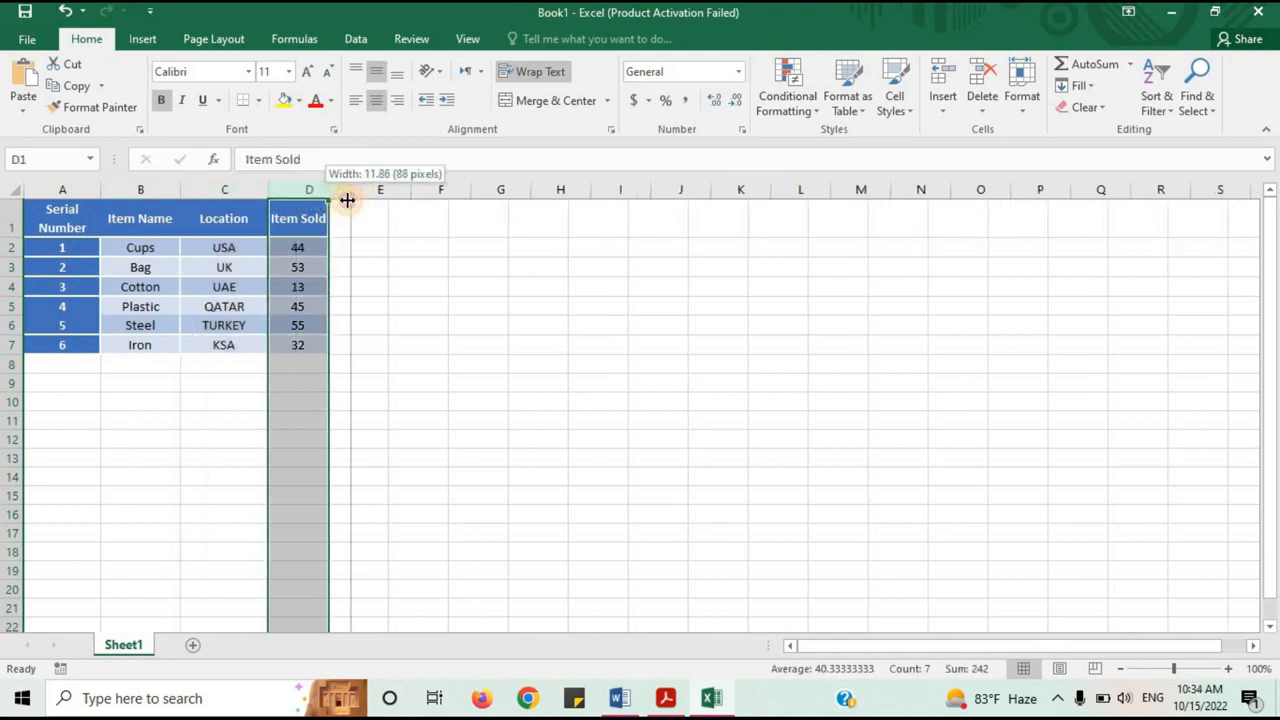
Edit cell B2 to replace Cups with Glass
{"action": "left_click", "coordinate": [140, 248]}
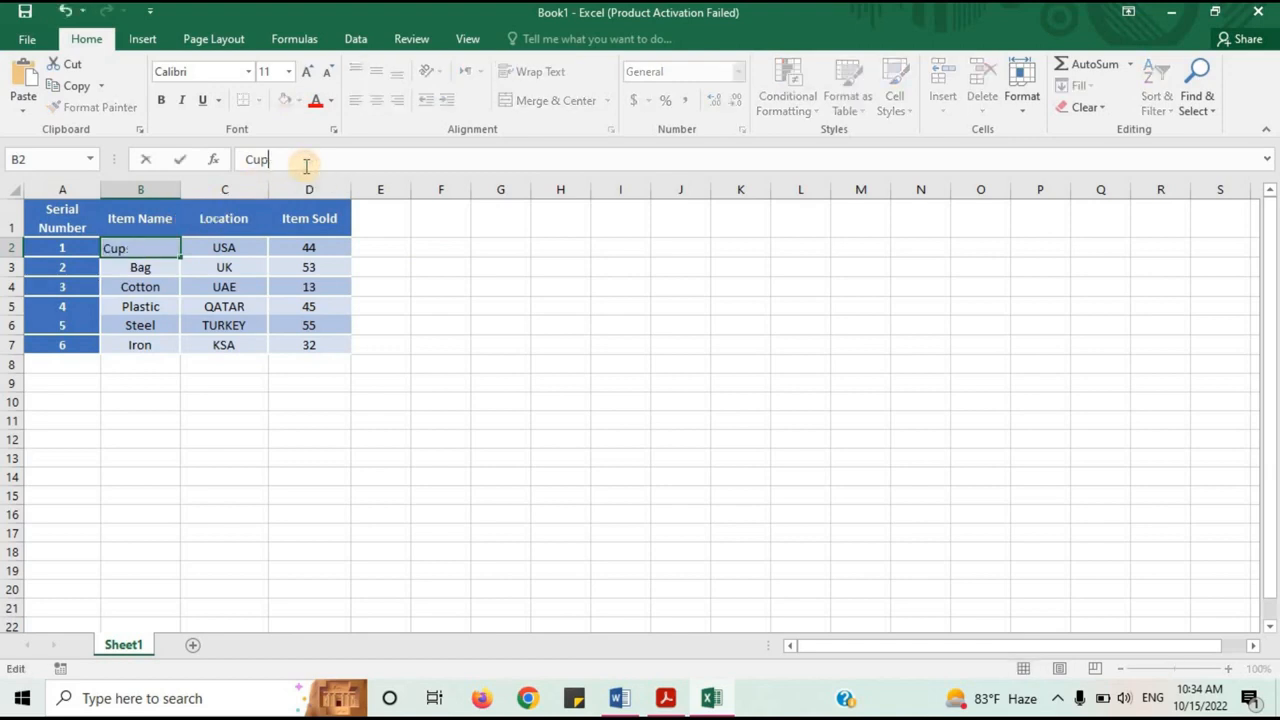
{"action": "type", "text": "G"}
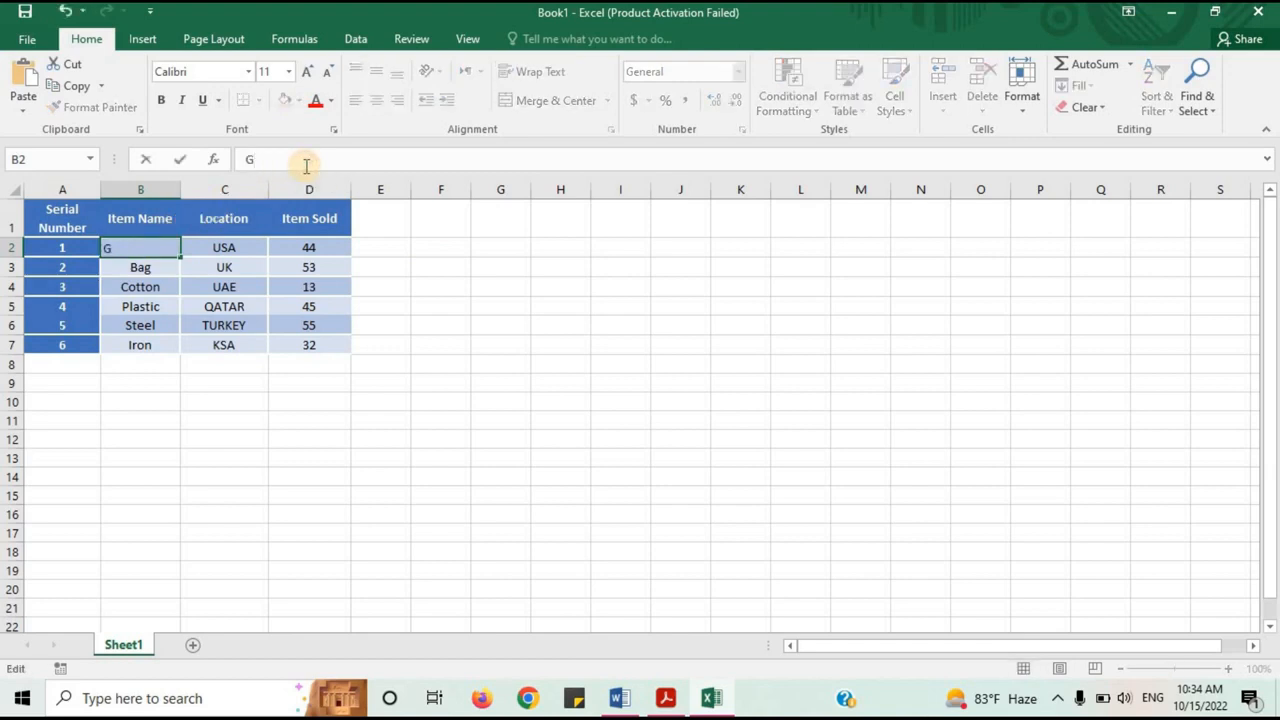
{"action": "type", "text": "lass"}
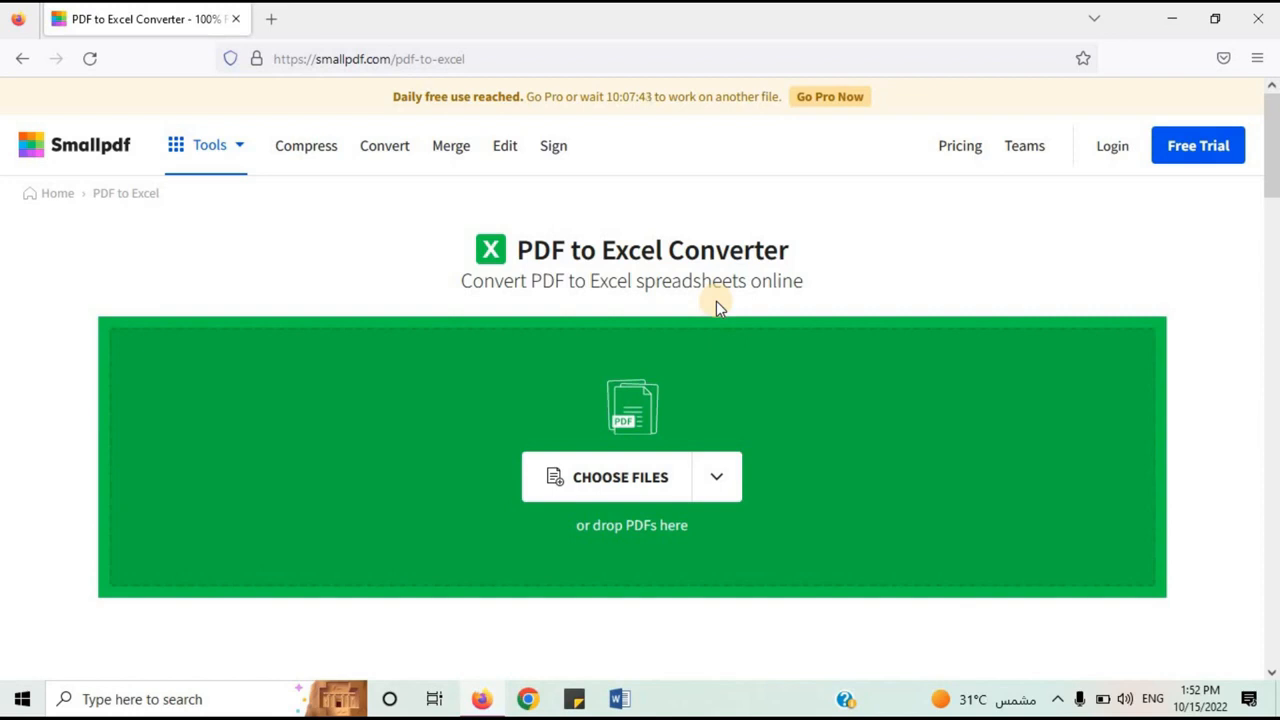
{"action": "mouse_move", "coordinate": [632, 476]}
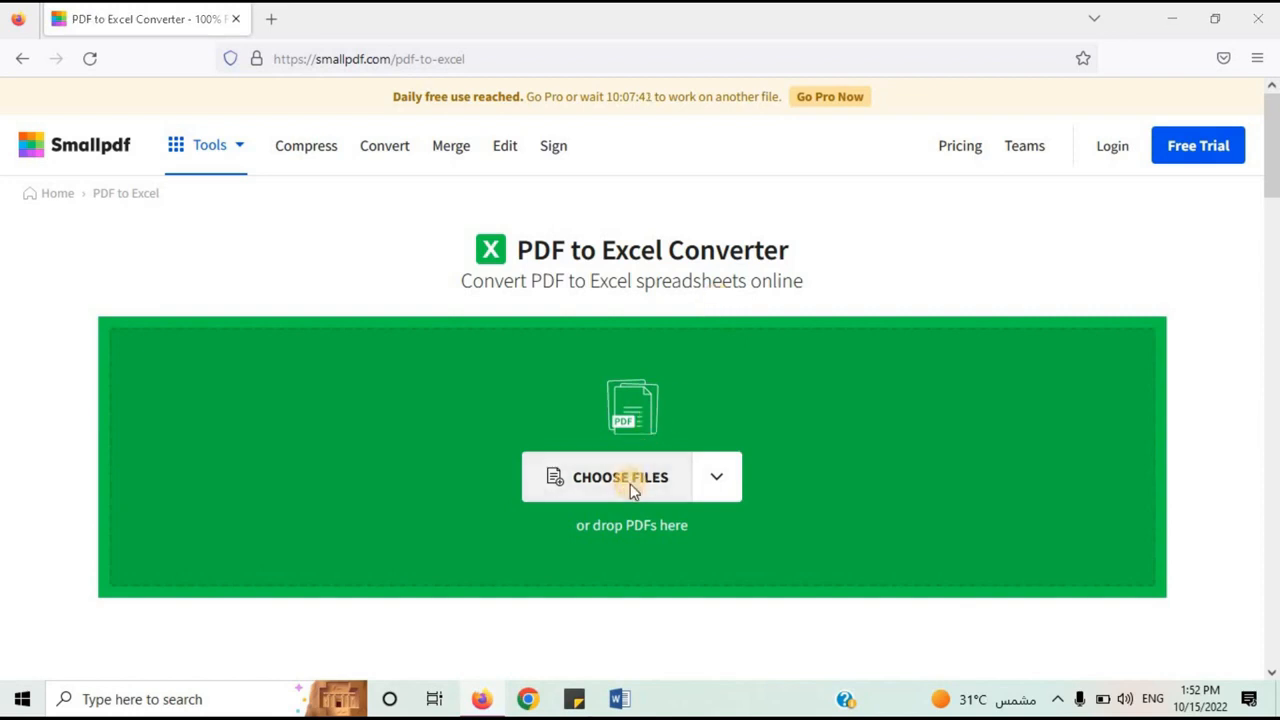
Upload the warehouse comparison PDF to Smallpdf and convert it to Excel without OCR
{"action": "left_click", "coordinate": [620, 476]}
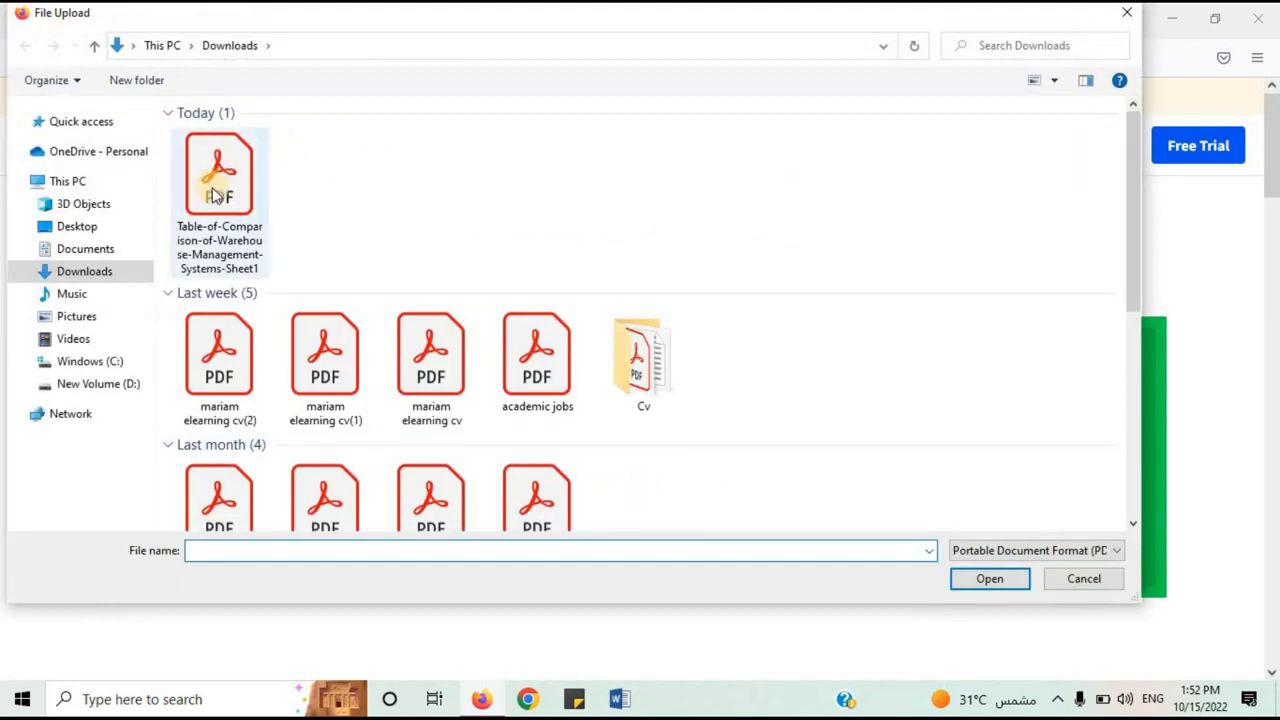
{"action": "double_click", "coordinate": [220, 176]}
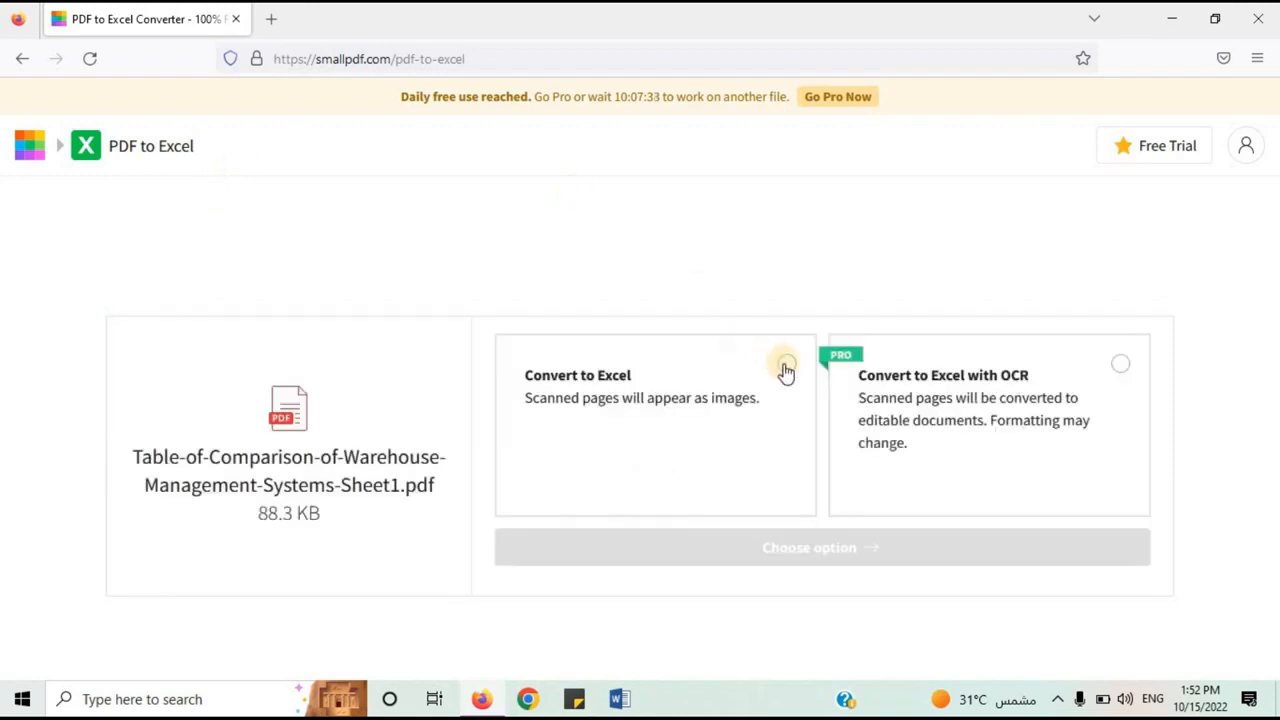
{"action": "left_click", "coordinate": [784, 364]}
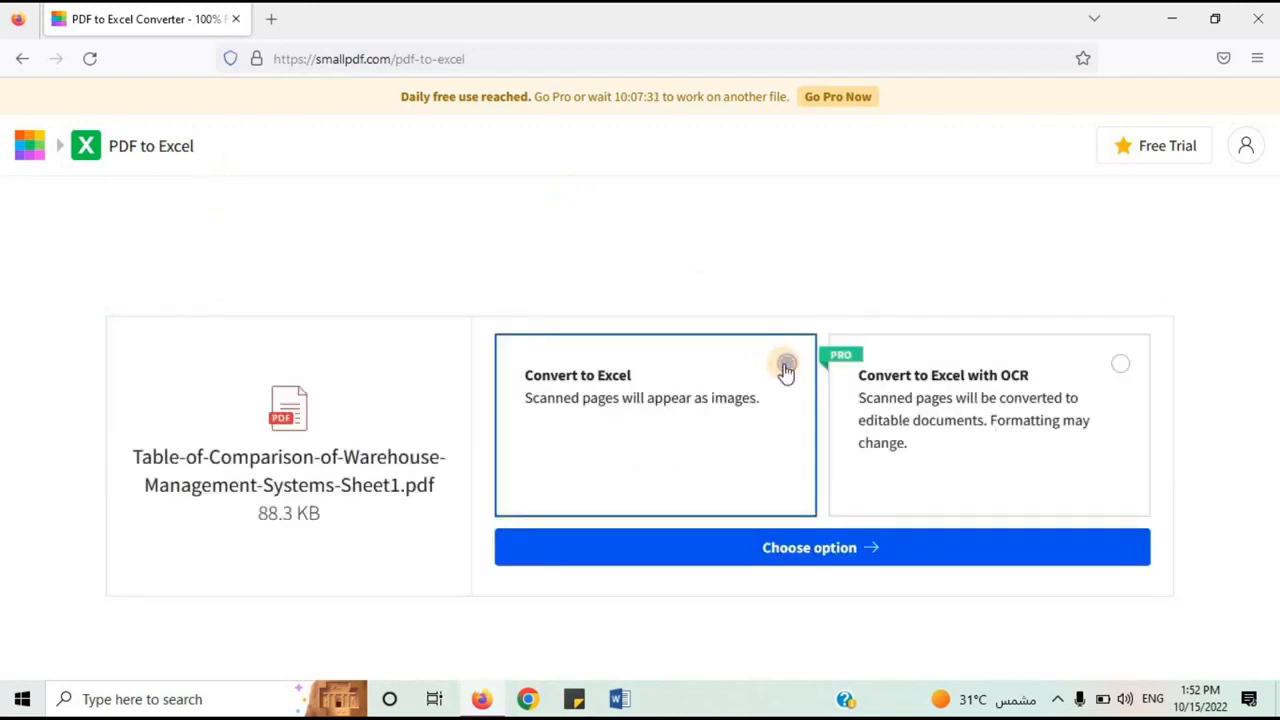
{"action": "left_click", "coordinate": [788, 364]}
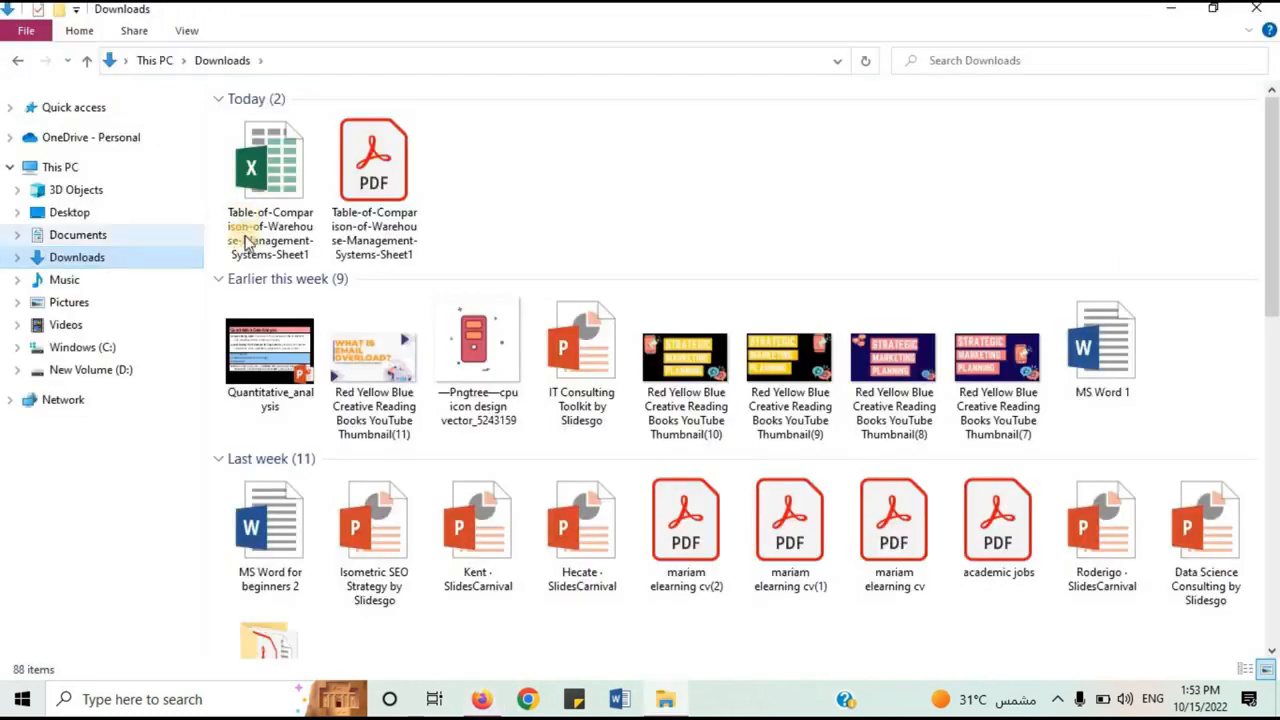
Open the converted Table-of-Comparison Excel file from Downloads and look through it
{"action": "left_click", "coordinate": [270, 160]}
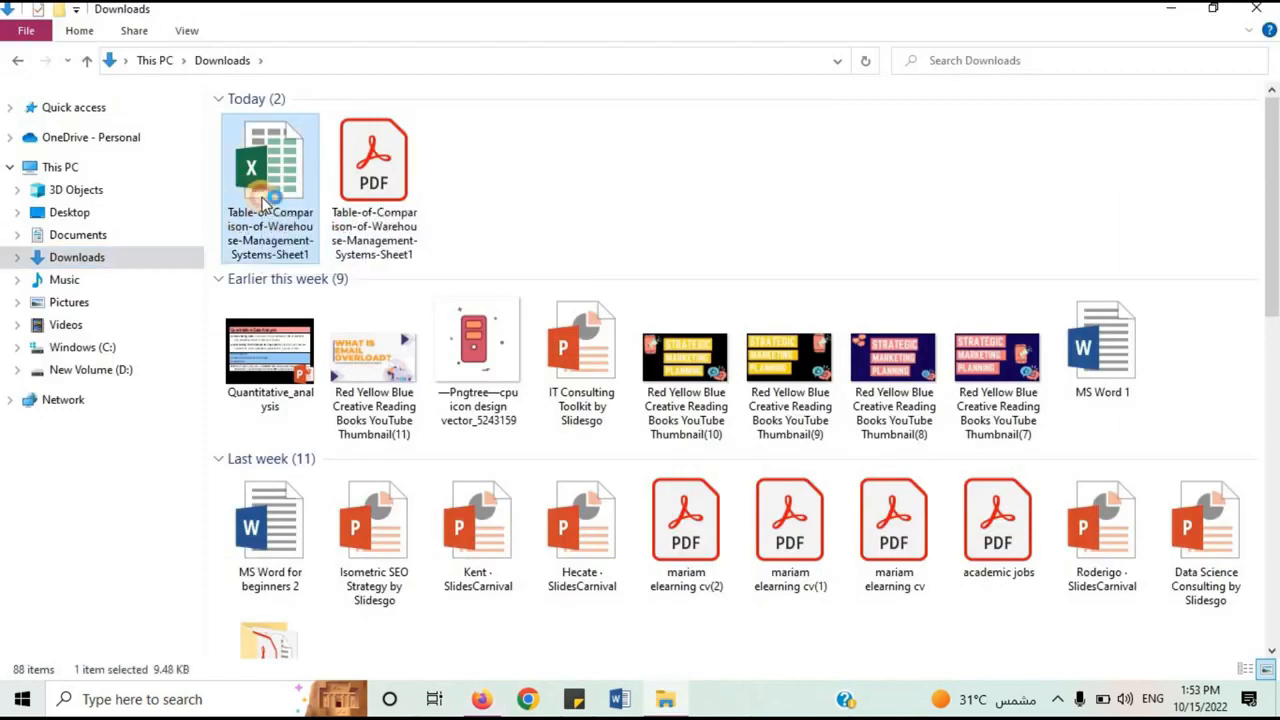
{"action": "double_click", "coordinate": [268, 160]}
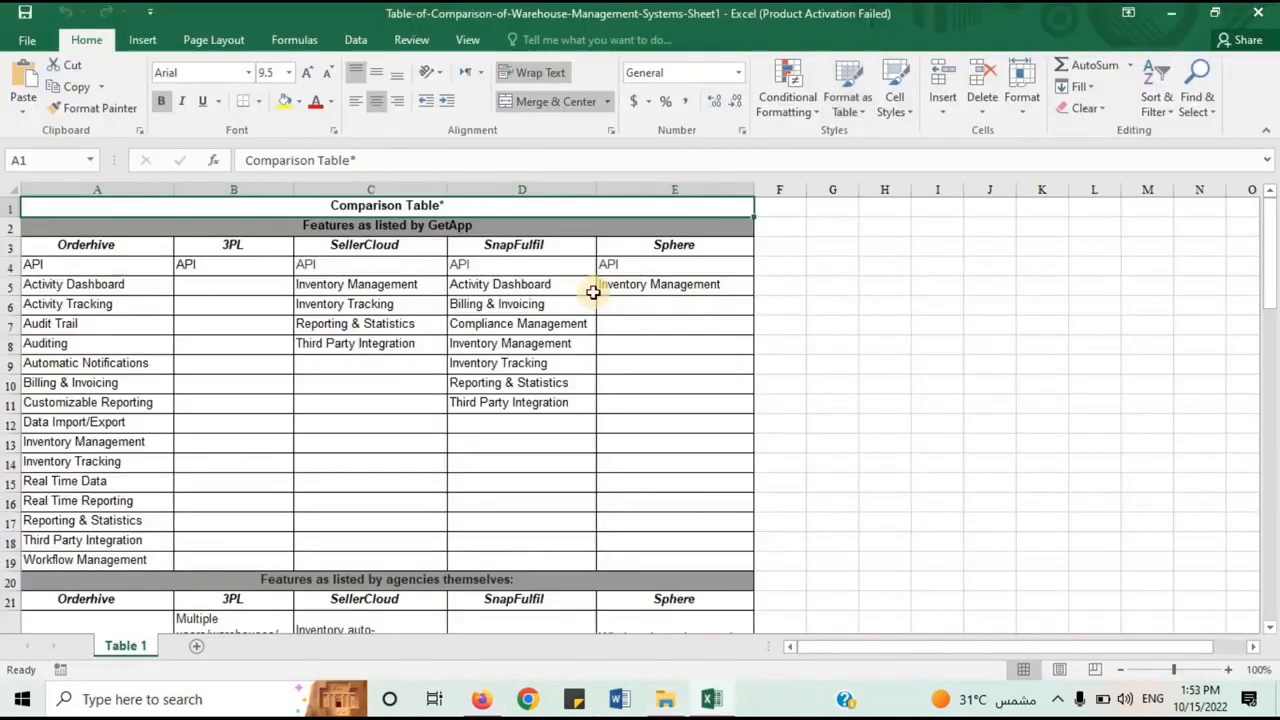
{"action": "scroll", "scroll_direction": "down", "scroll_amount": 3}
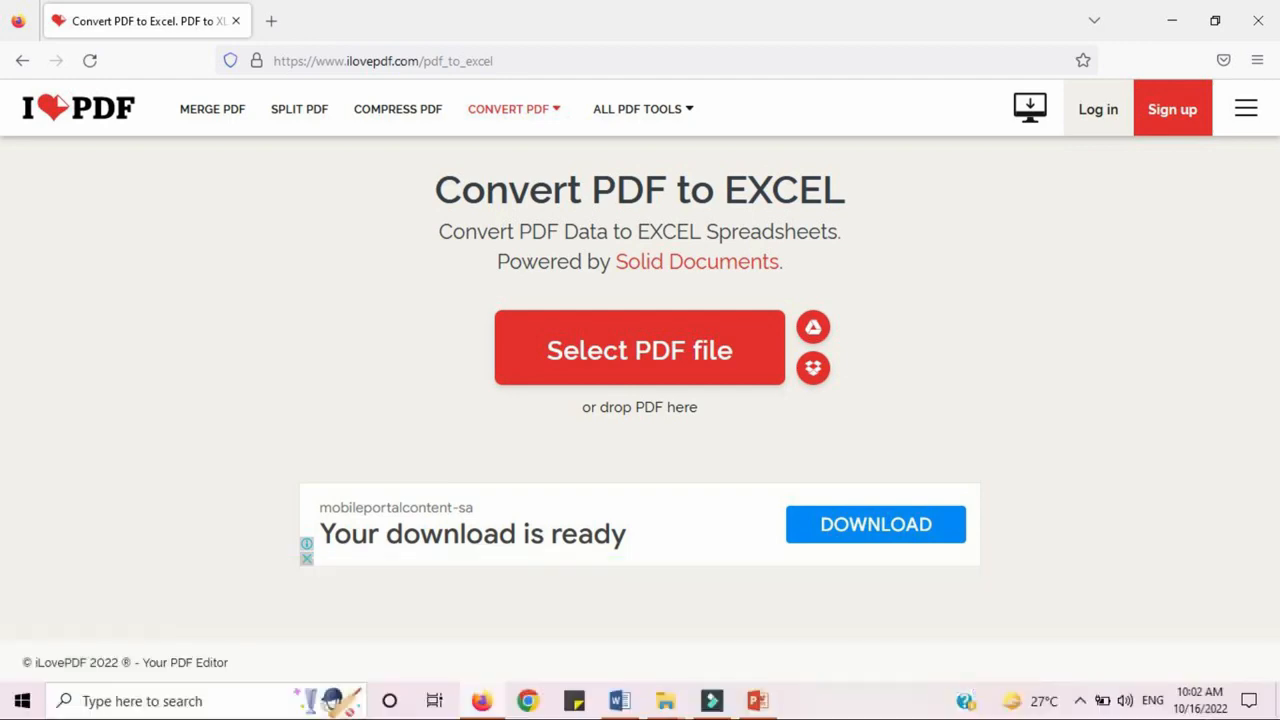
Upload the warehouse comparison PDF to iLovePDF and convert it to Excel
{"action": "left_click", "coordinate": [640, 348]}
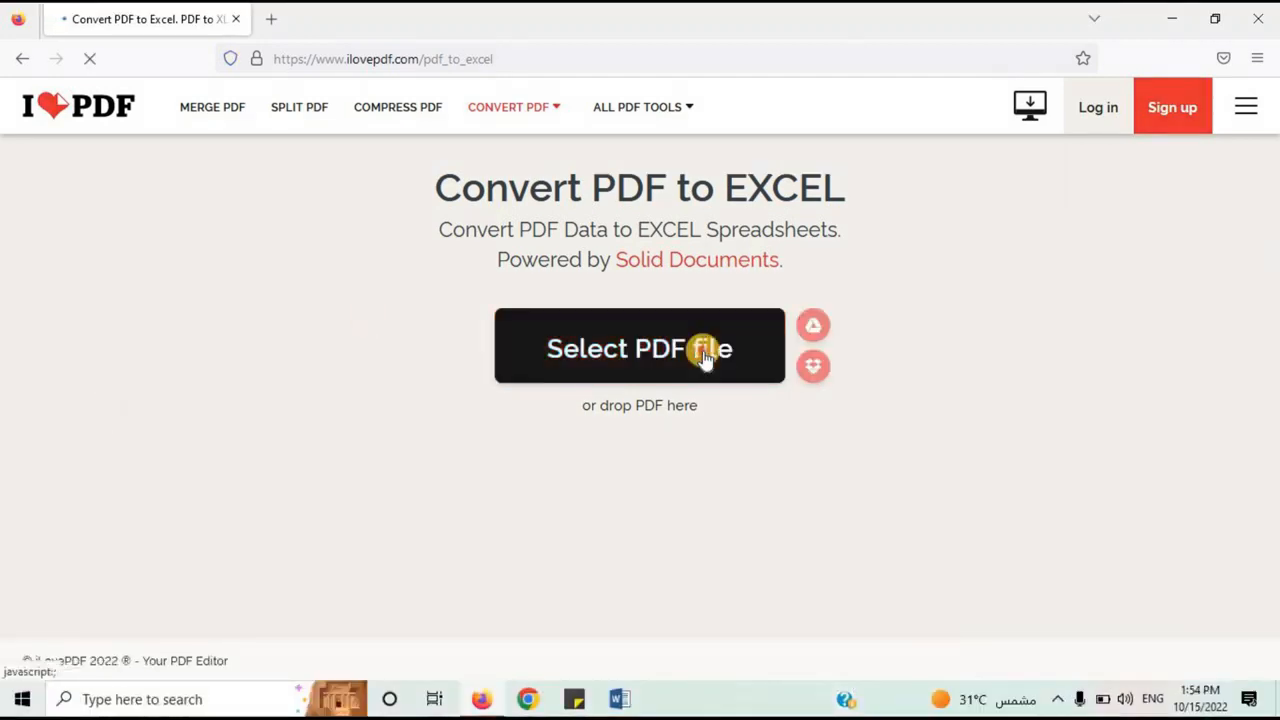
{"action": "left_click", "coordinate": [640, 348]}
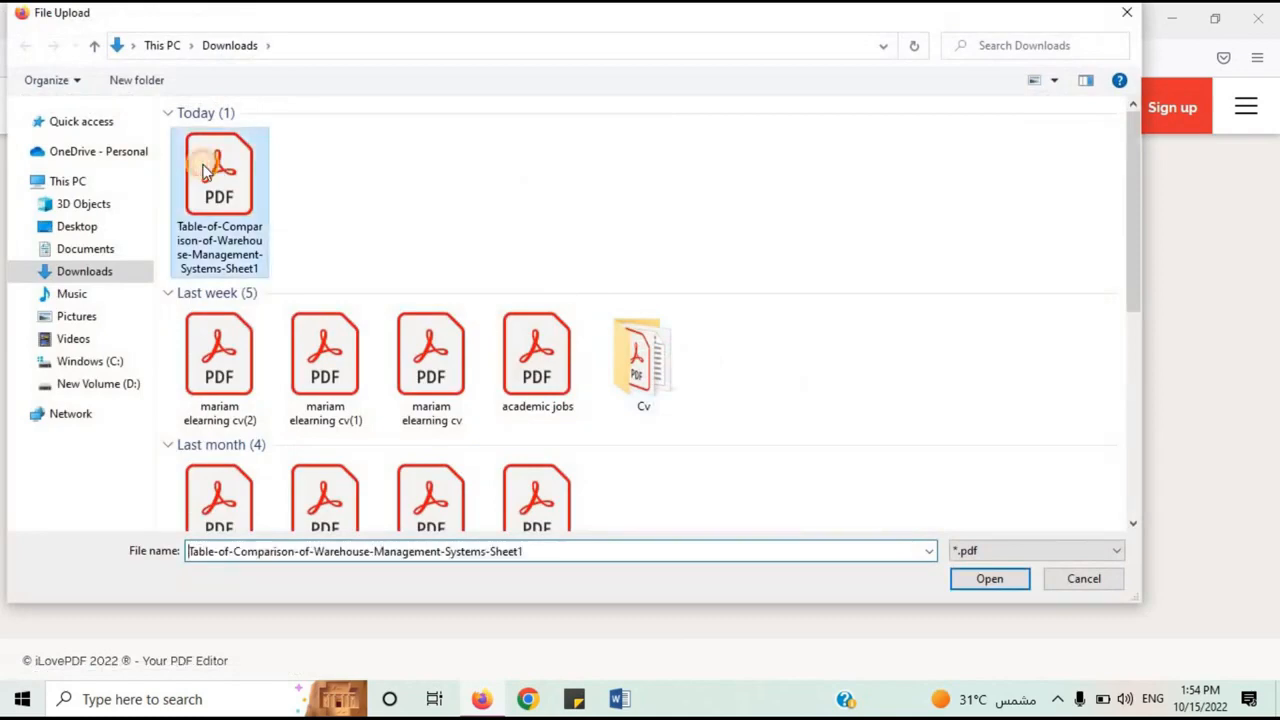
{"action": "left_click", "coordinate": [988, 578]}
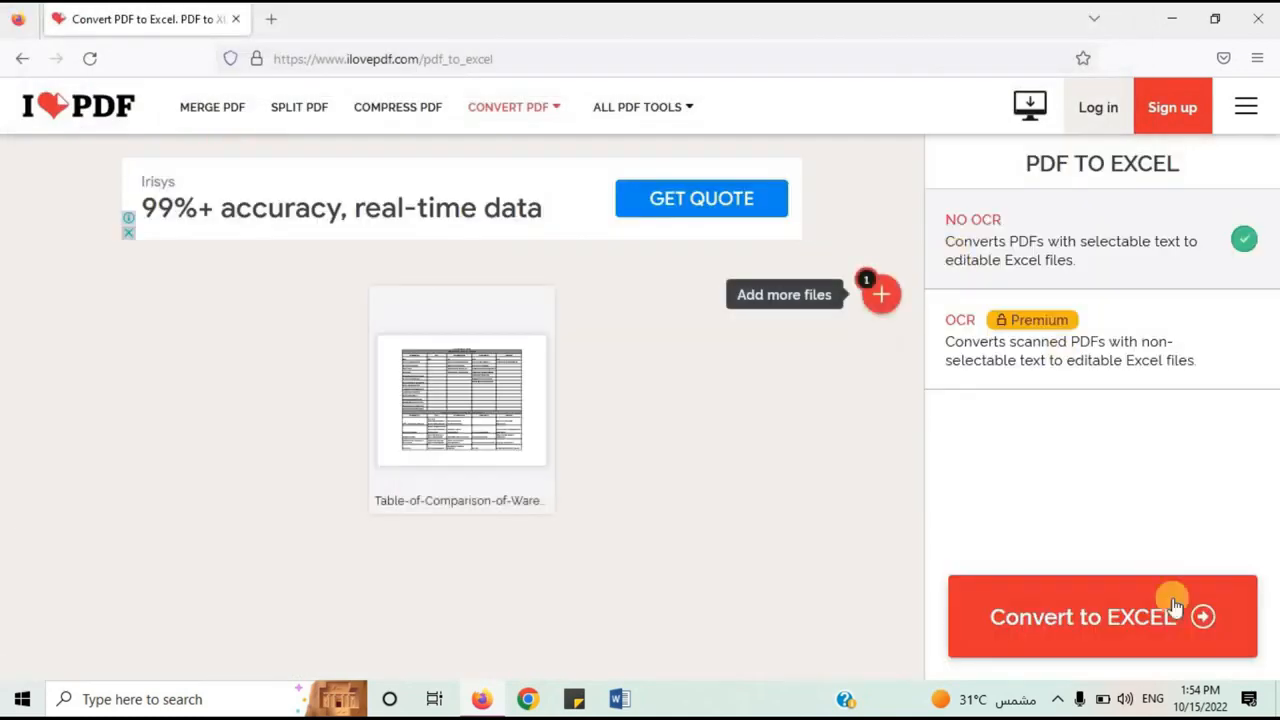
{"action": "left_click", "coordinate": [1084, 616]}
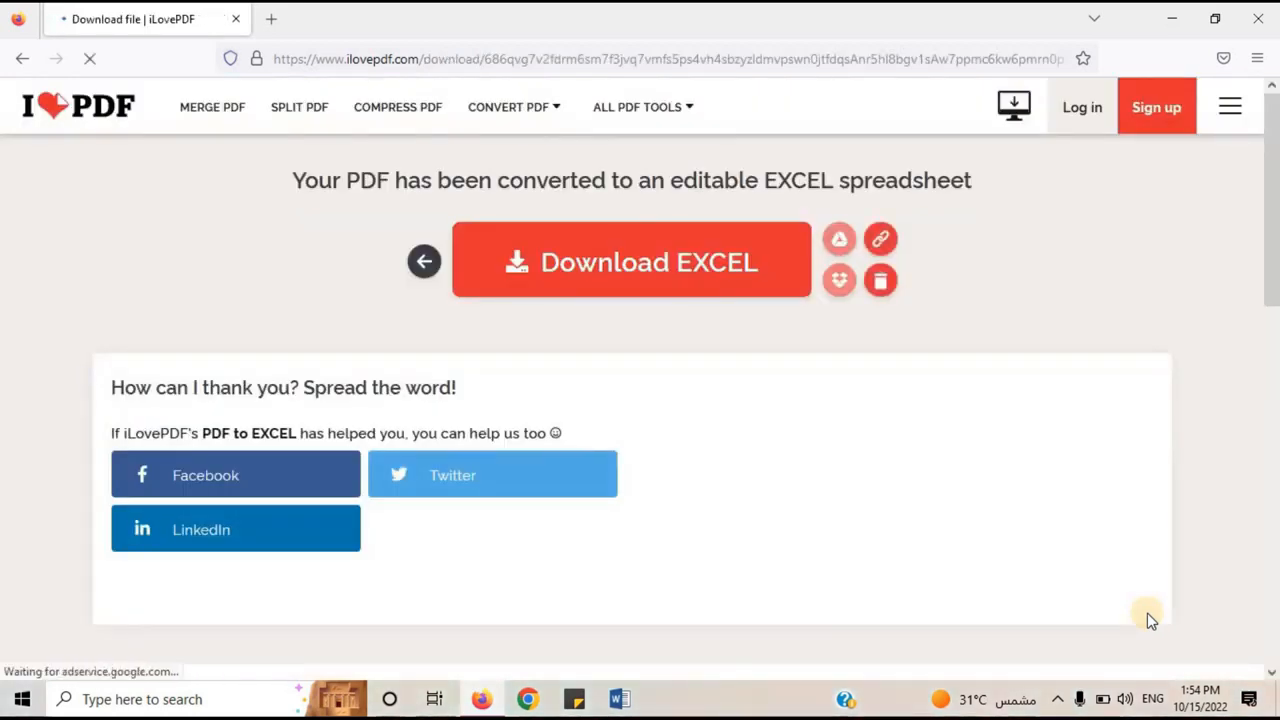
Download the converted Excel spreadsheet
{"action": "left_click", "coordinate": [632, 262]}
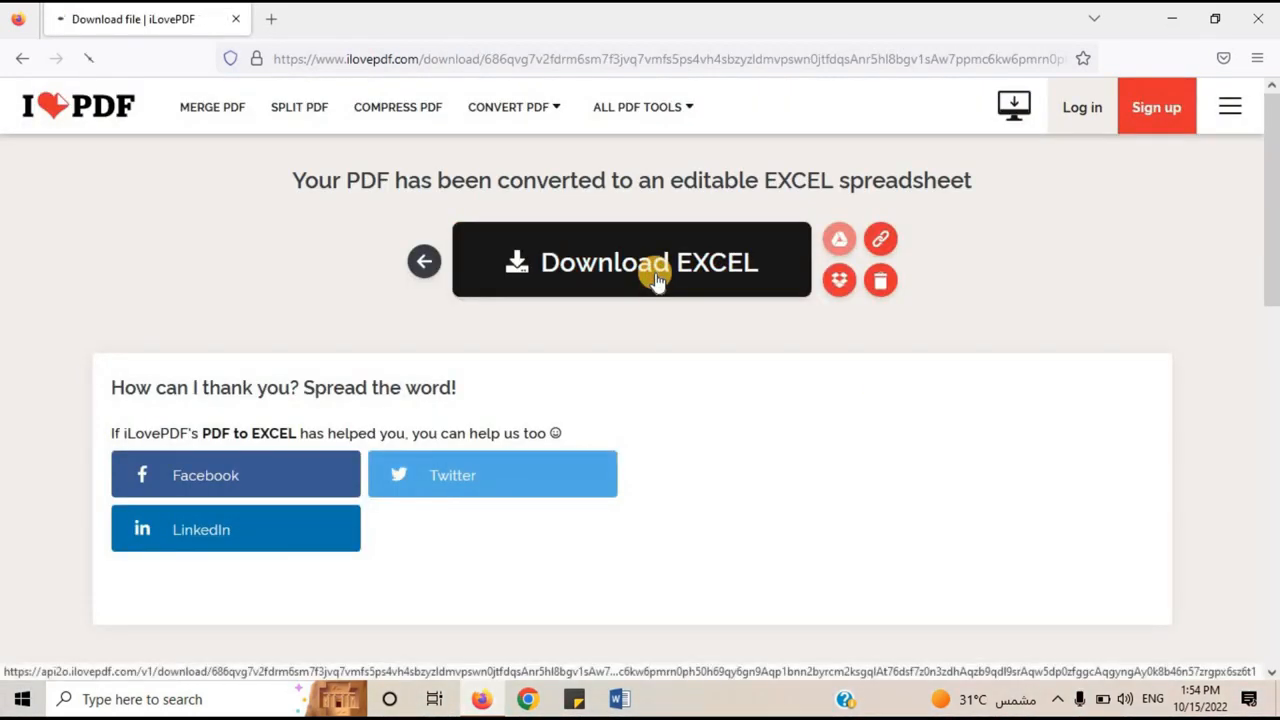
{"action": "left_click", "coordinate": [632, 262]}
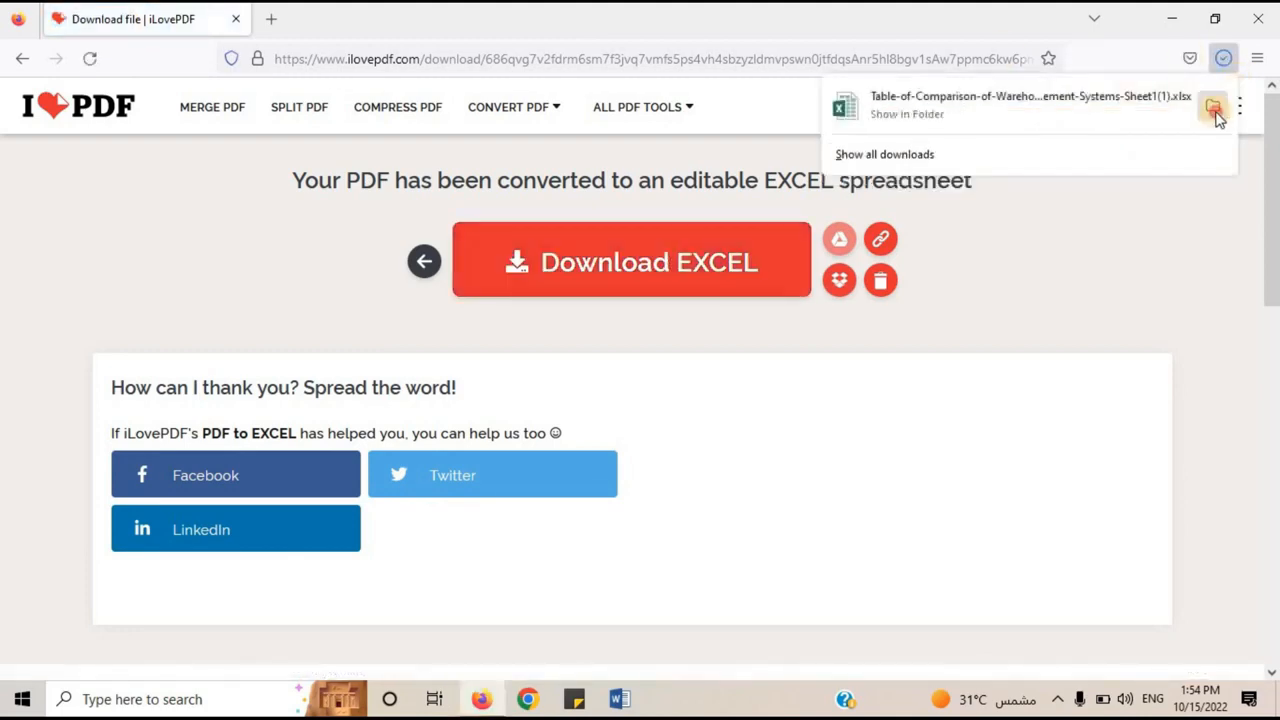